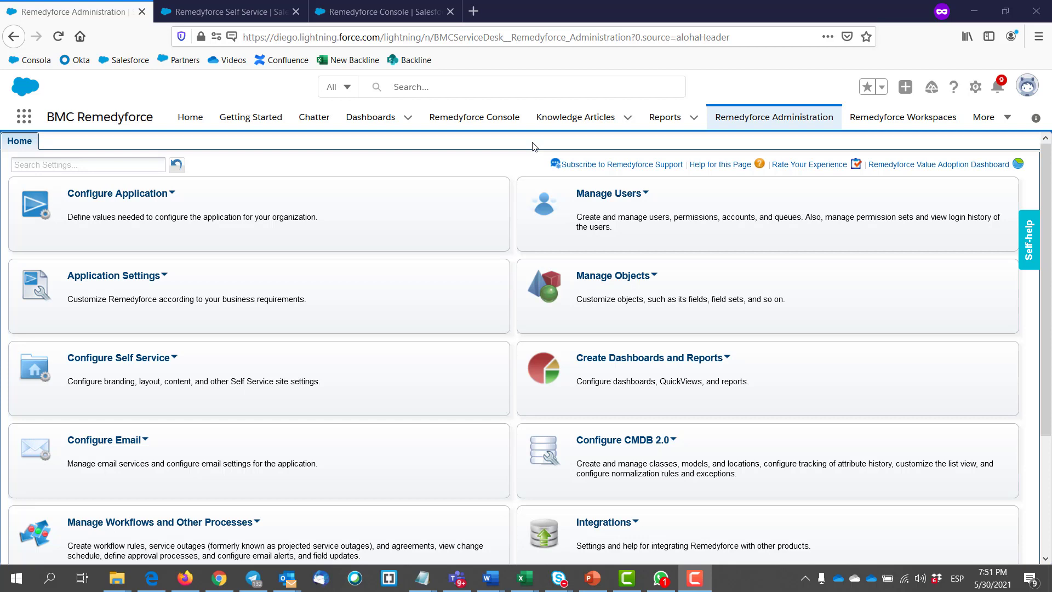
- Search administration settings for 'request definitions' and open the Request Definition list
left_click(88, 165)
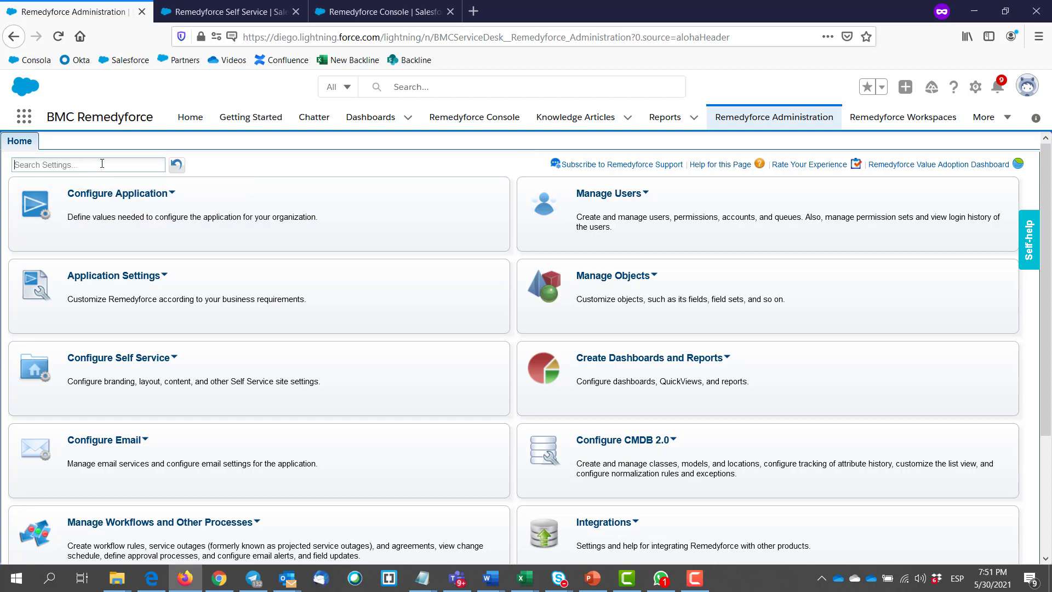
type("request definitions")
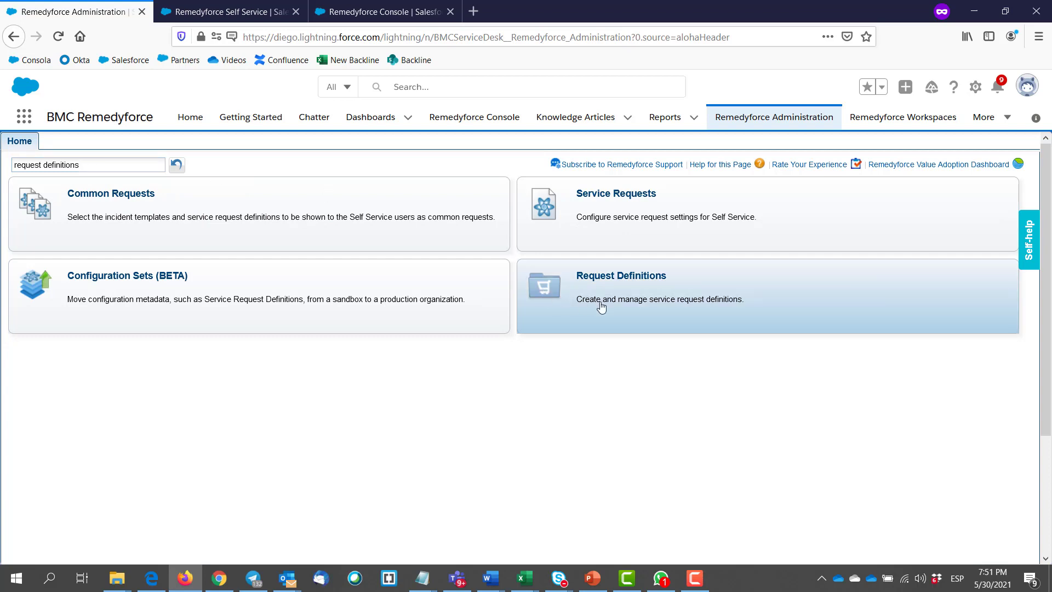
left_click(621, 276)
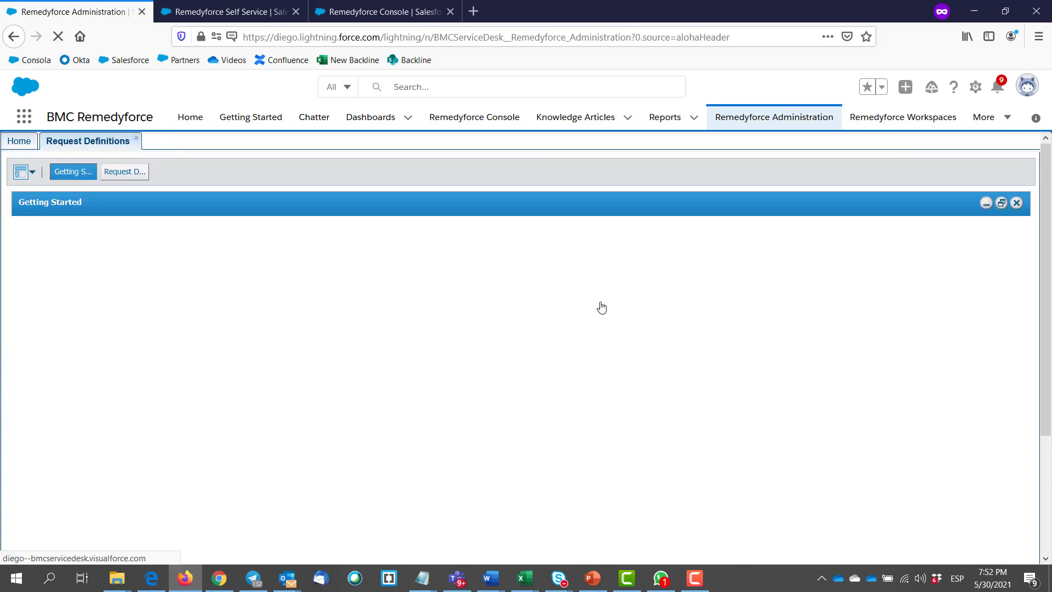
left_click(124, 171)
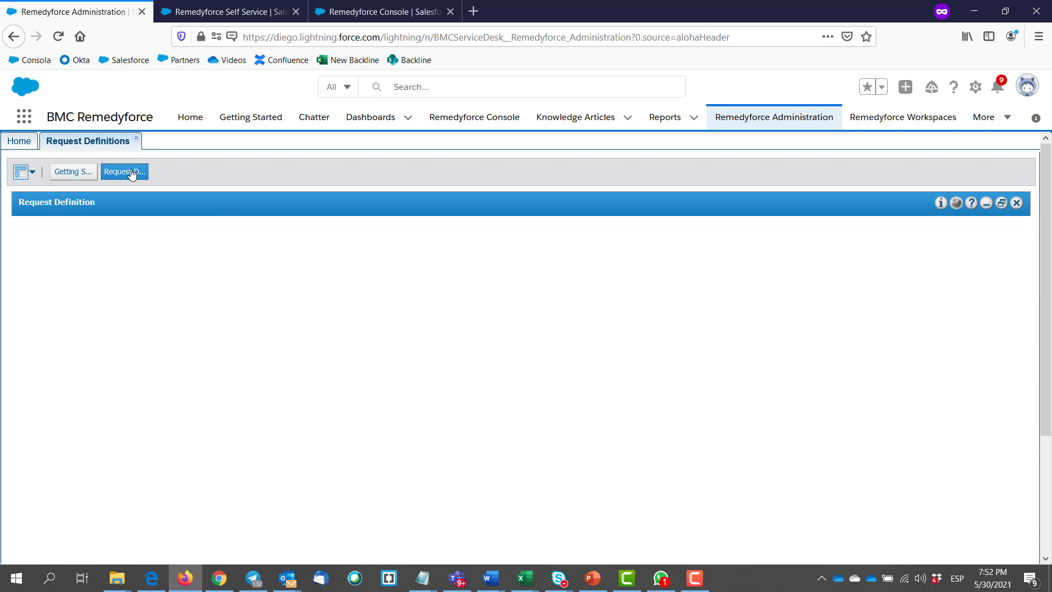
left_click(124, 171)
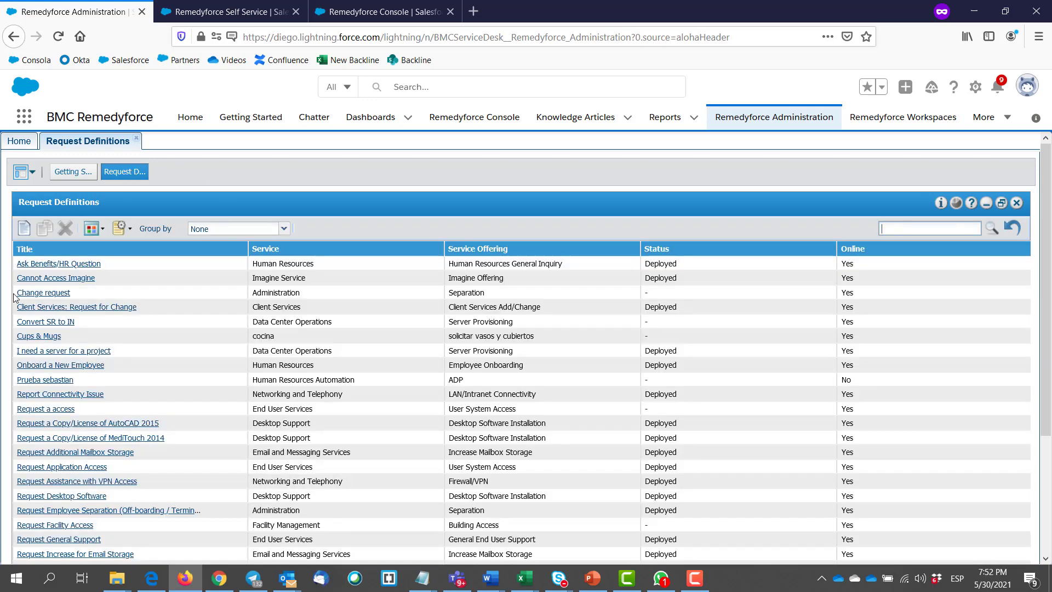
- Open the Cups & Mugs request definition's Fulfillment setup
left_click(38, 336)
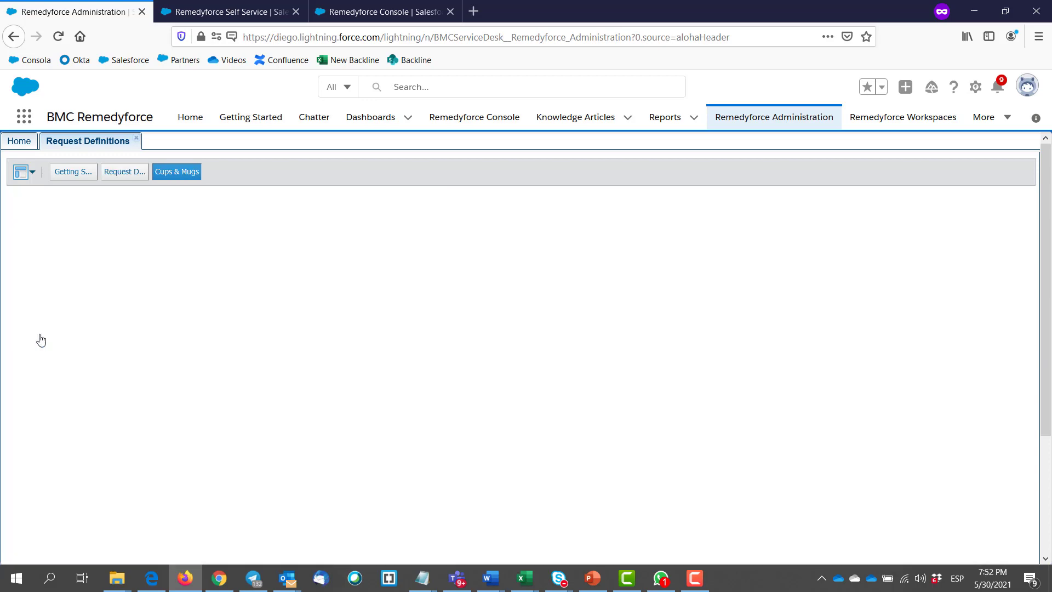
left_click(177, 171)
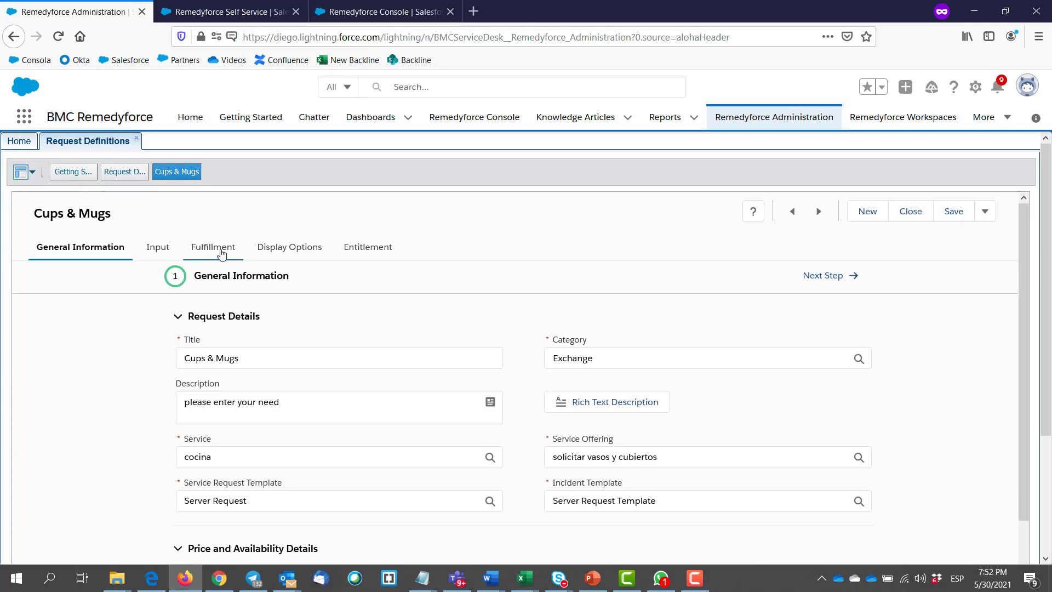
left_click(213, 247)
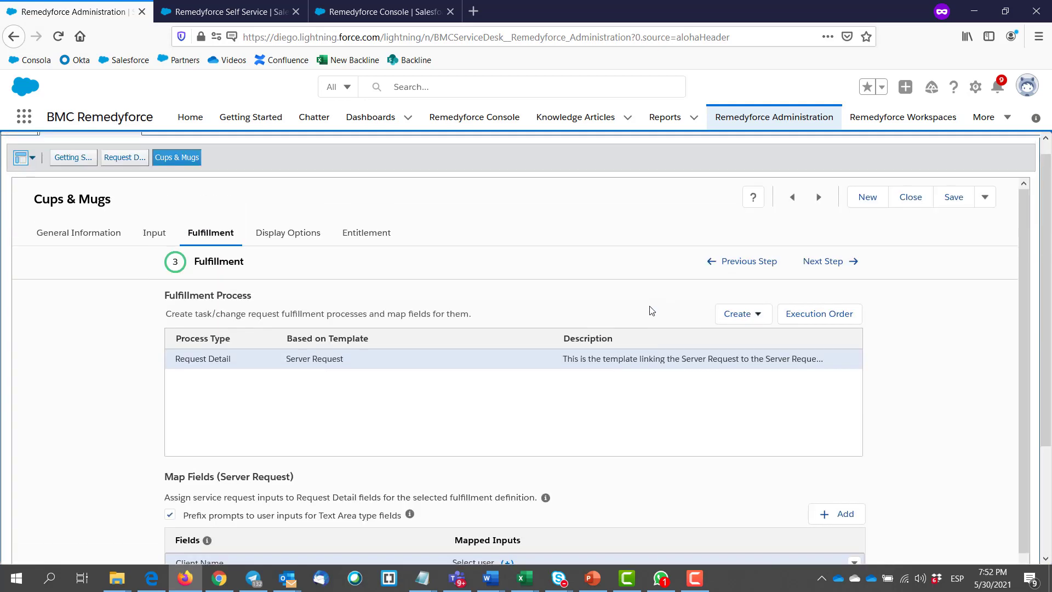
- Add task processes using Allocate CPU to server and Allocate Memory to Server templates
left_click(743, 313)
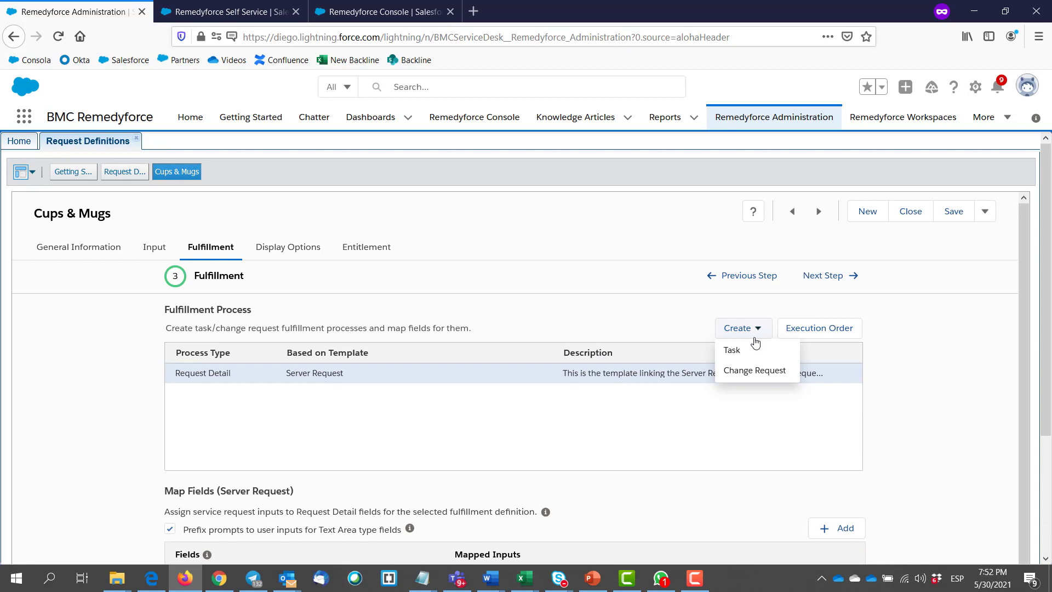
left_click(732, 350)
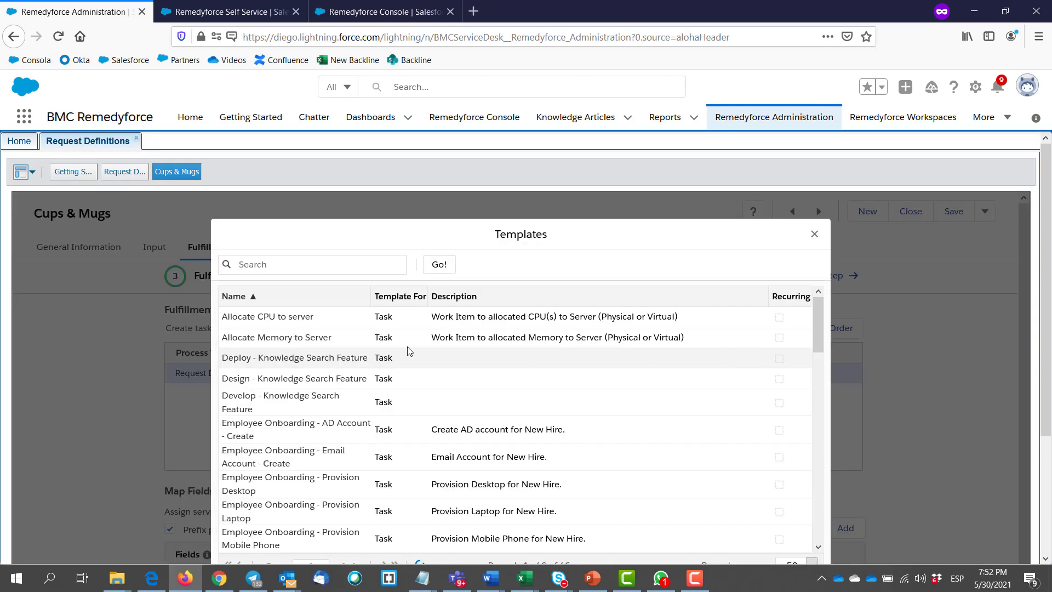
left_click(814, 233)
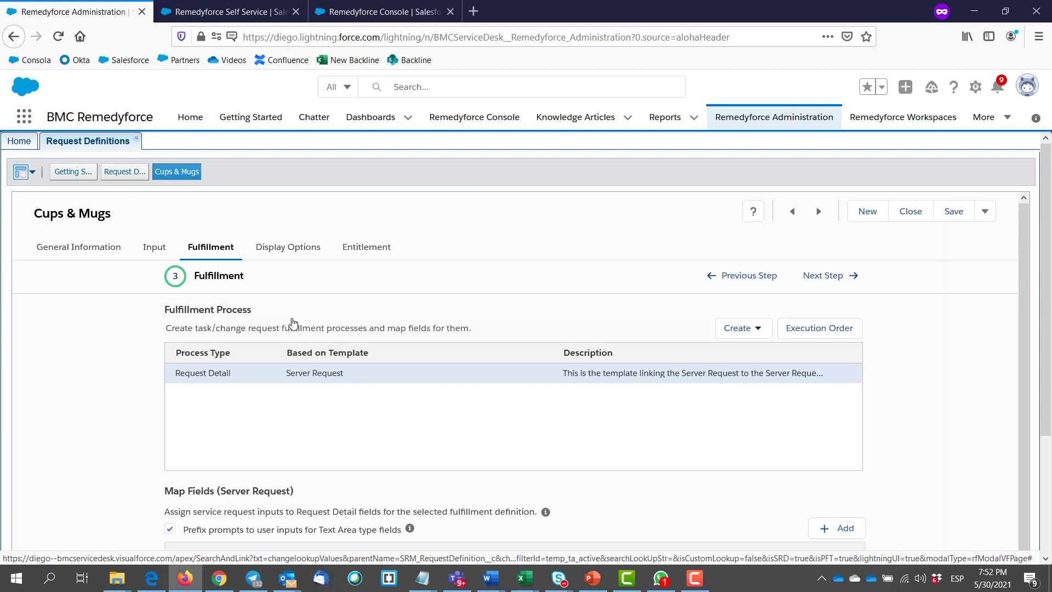
mouse_move(717, 393)
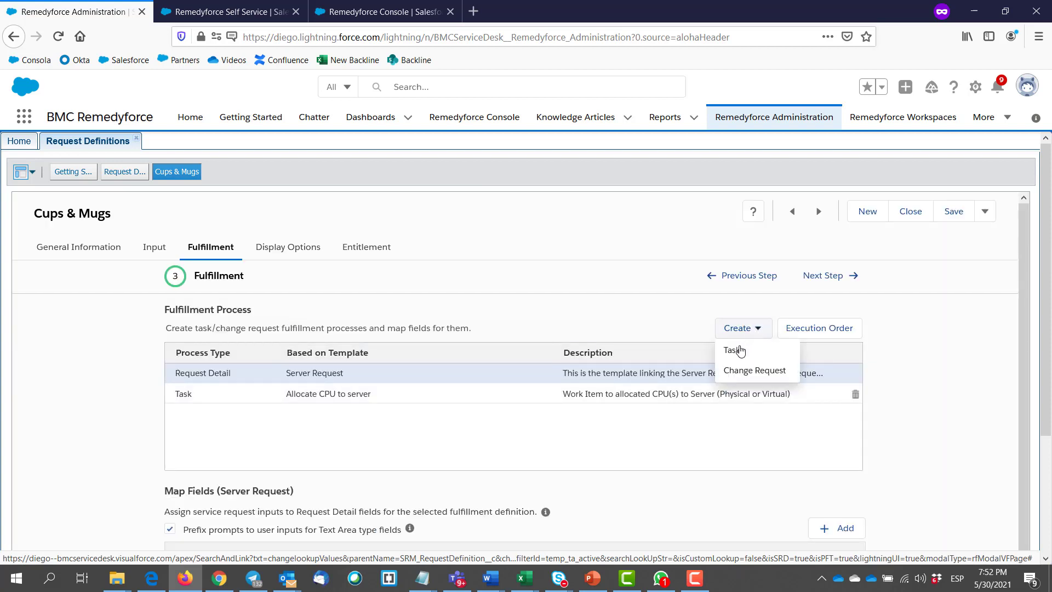
left_click(730, 350)
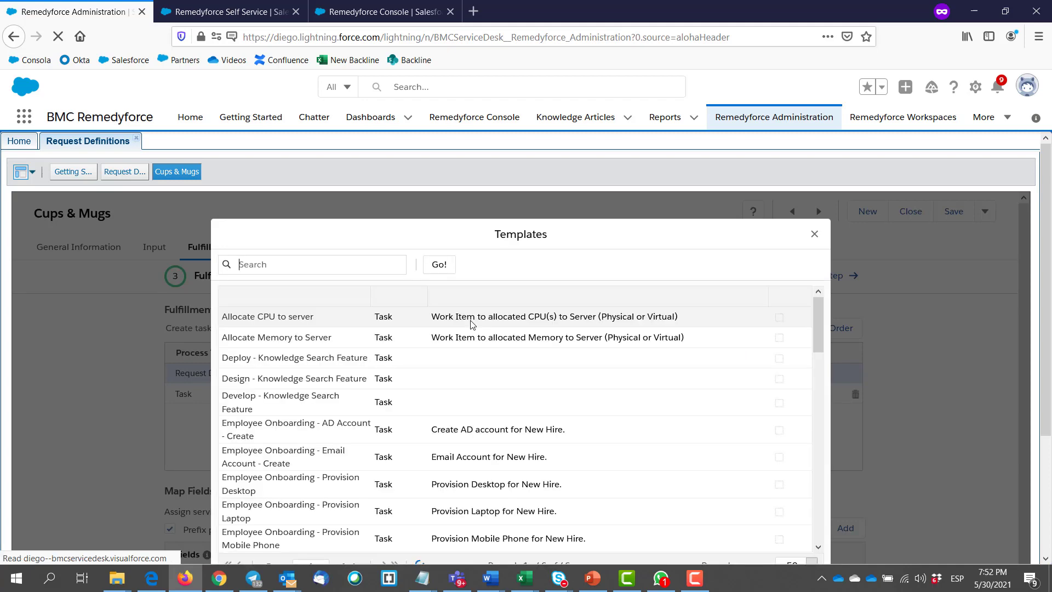
left_click(267, 316)
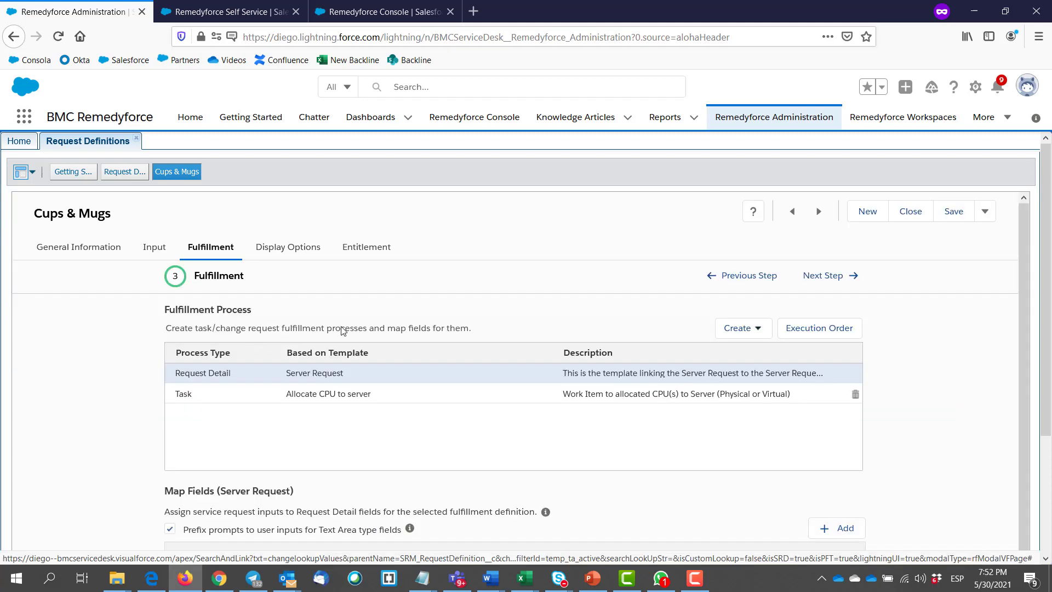
mouse_move(624, 298)
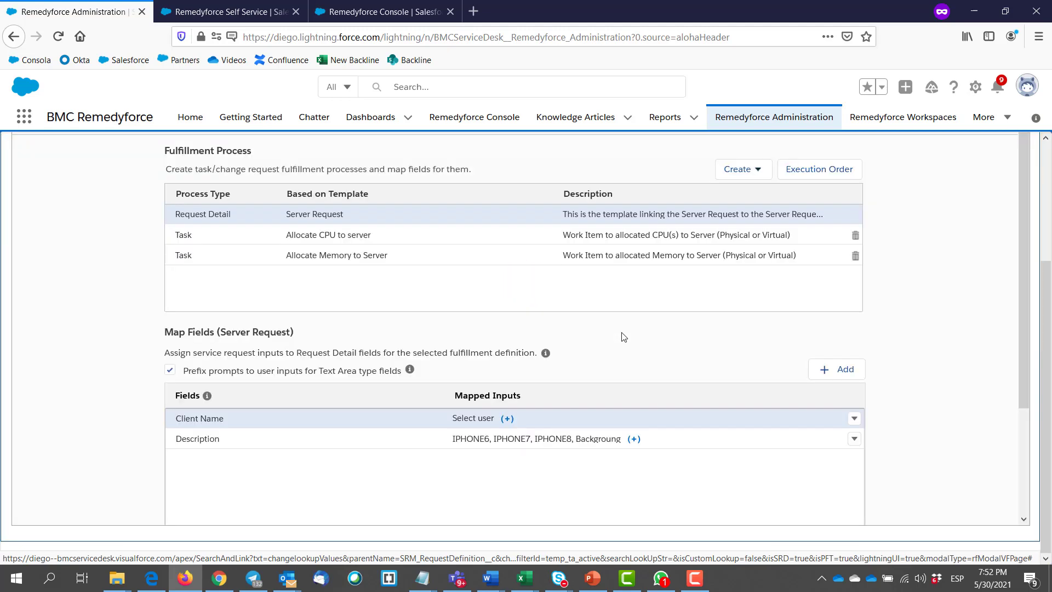
left_click(328, 235)
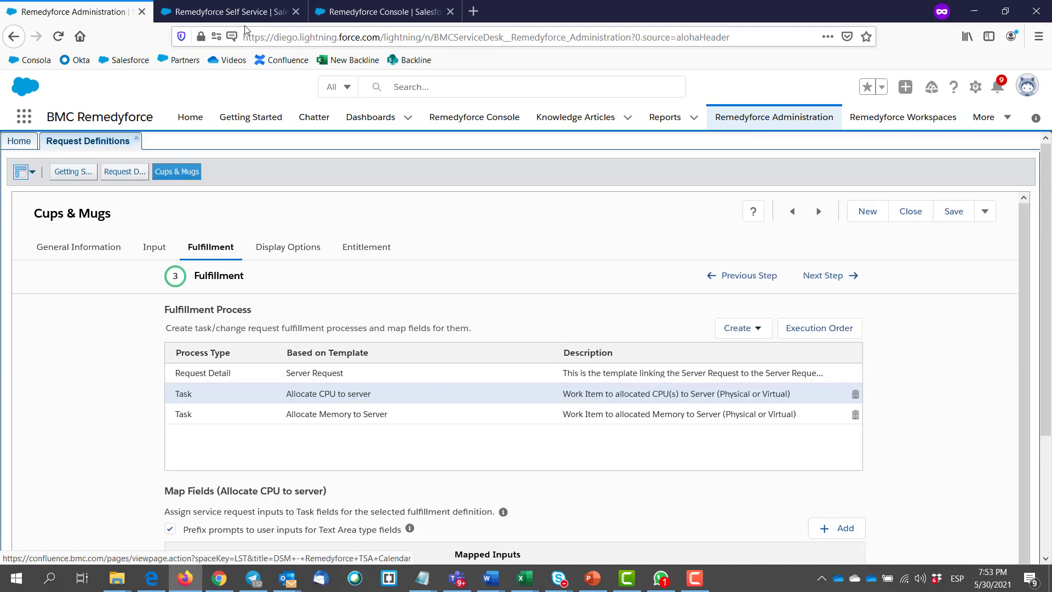
- Submit a Cups & Mugs request in Self Service with delivery start 17/09/2021 07:53 PM
left_click(223, 11)
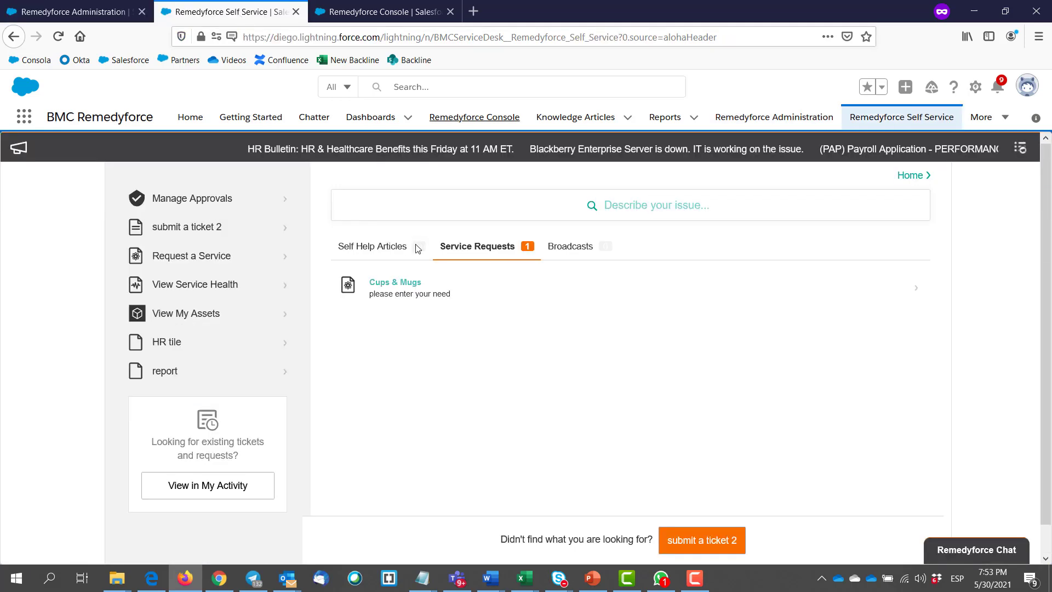
left_click(395, 282)
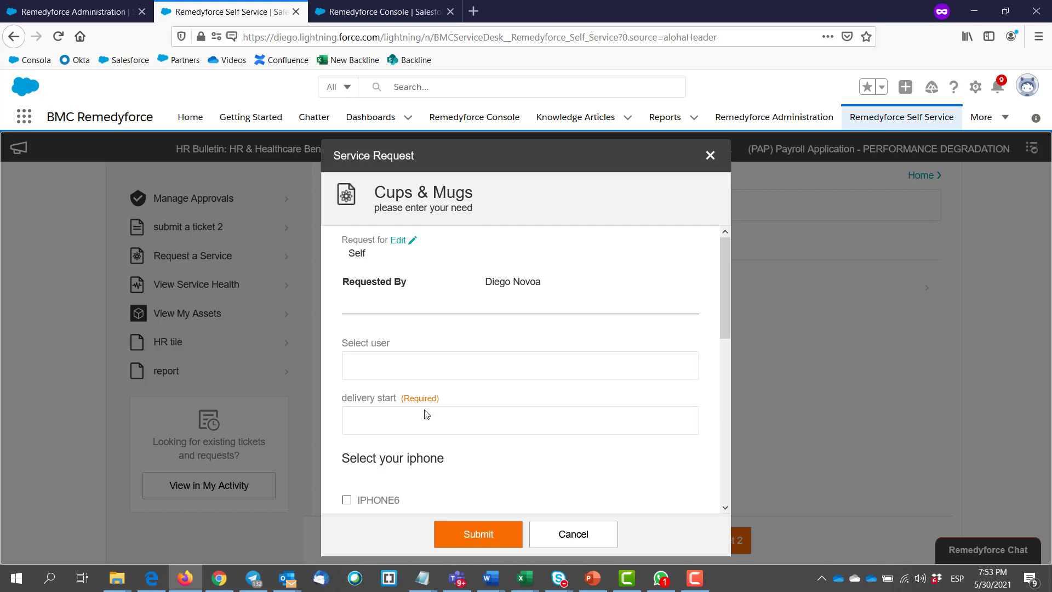
type("alond")
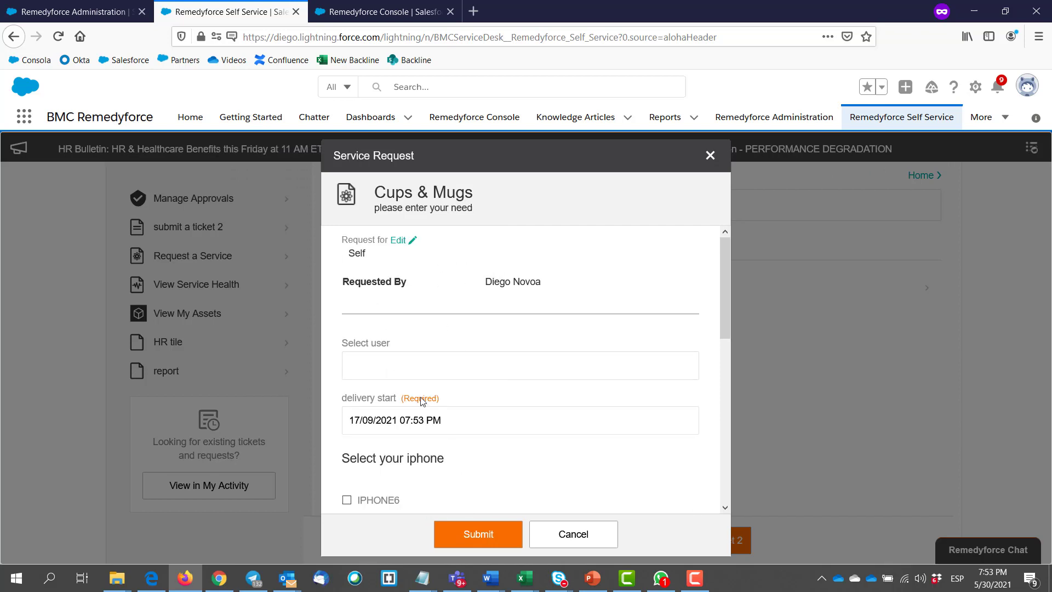
scroll("down", 3)
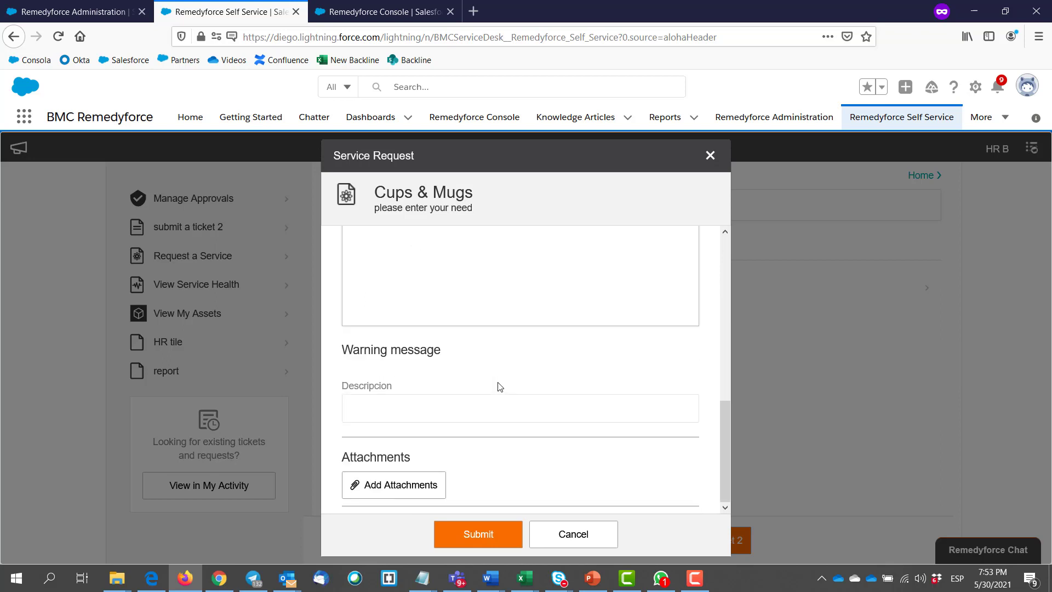
left_click(478, 534)
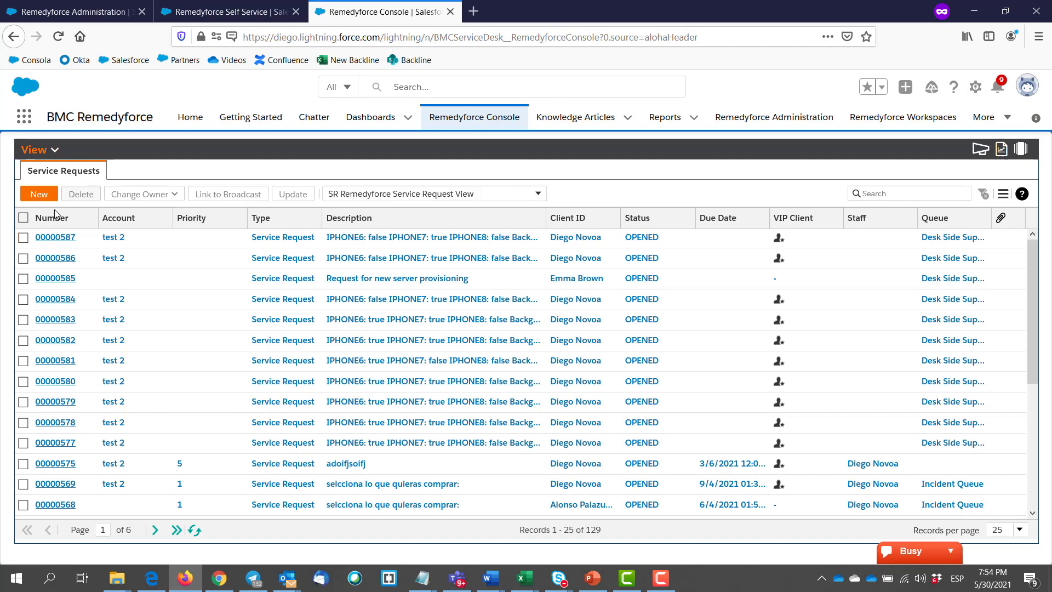
- Open service request 00000587 and view its Cups & Mugs details
left_click(55, 237)
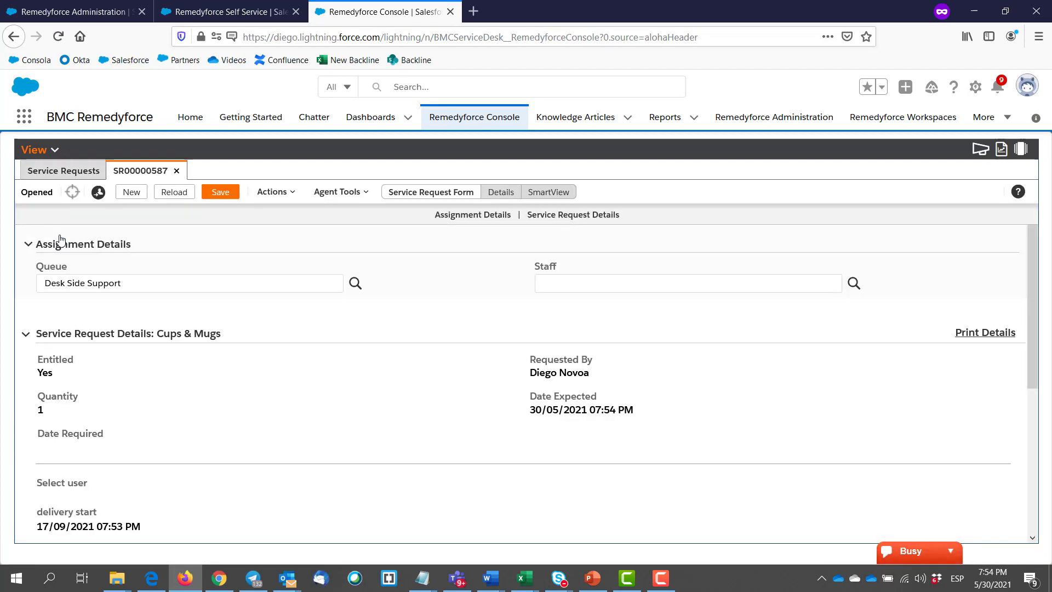
left_click(501, 191)
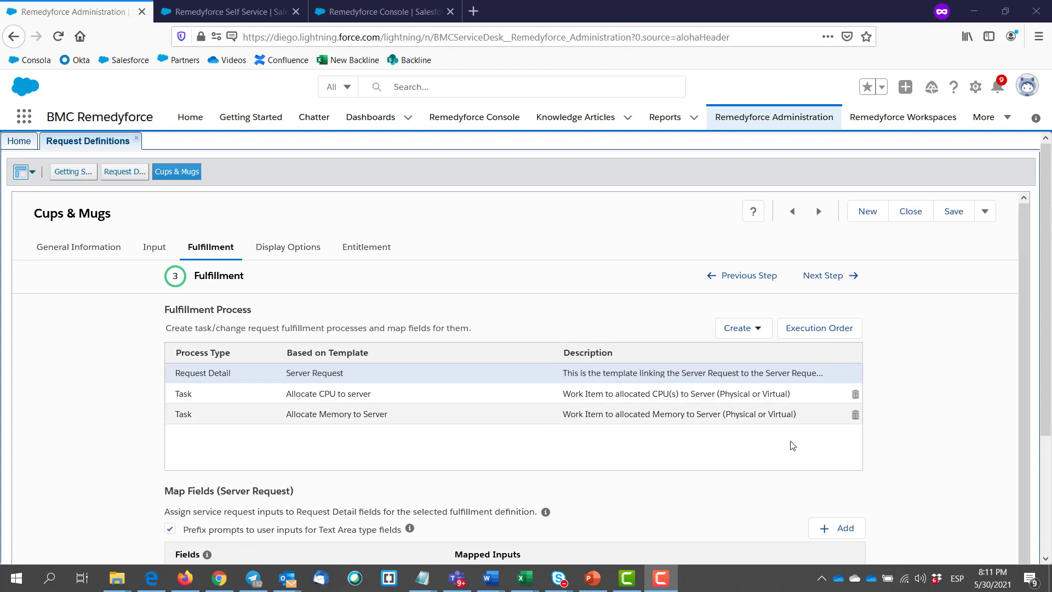
- Delete the Allocate Memory to Server and Allocate CPU to server task processes
left_click(855, 414)
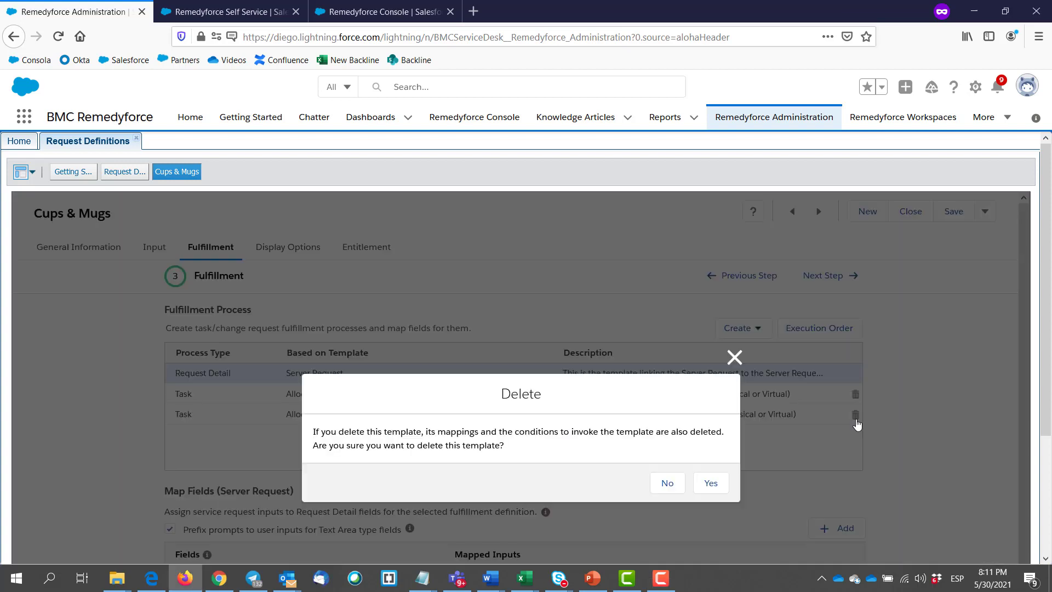
left_click(711, 483)
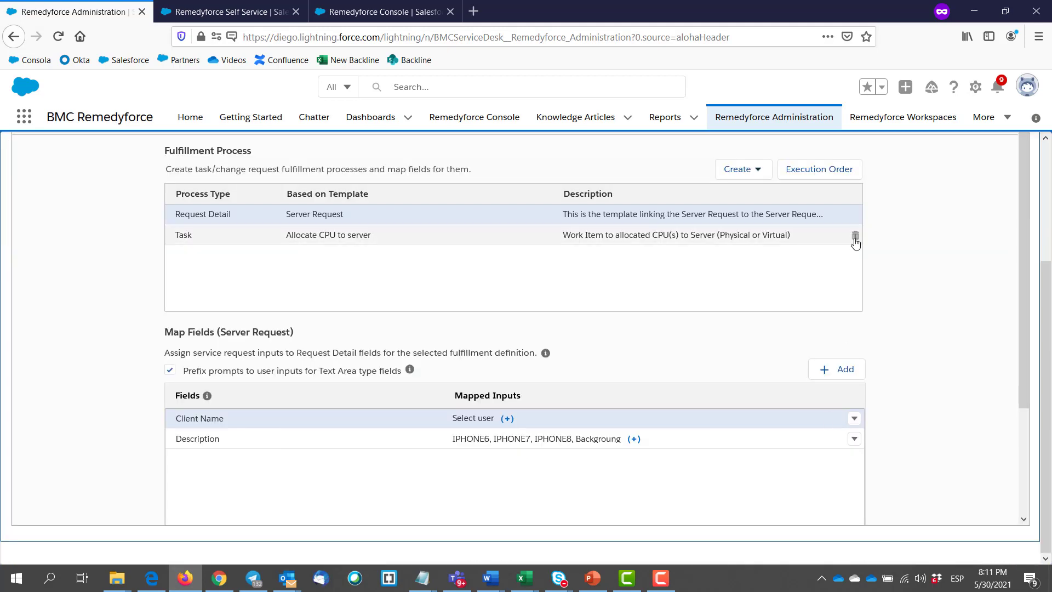
left_click(854, 236)
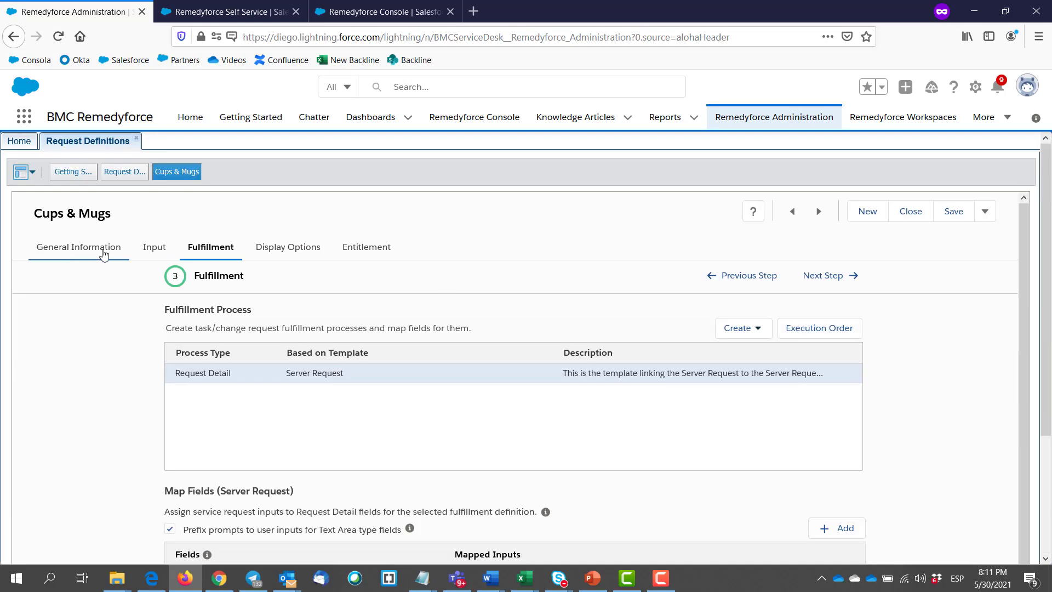
left_click(78, 246)
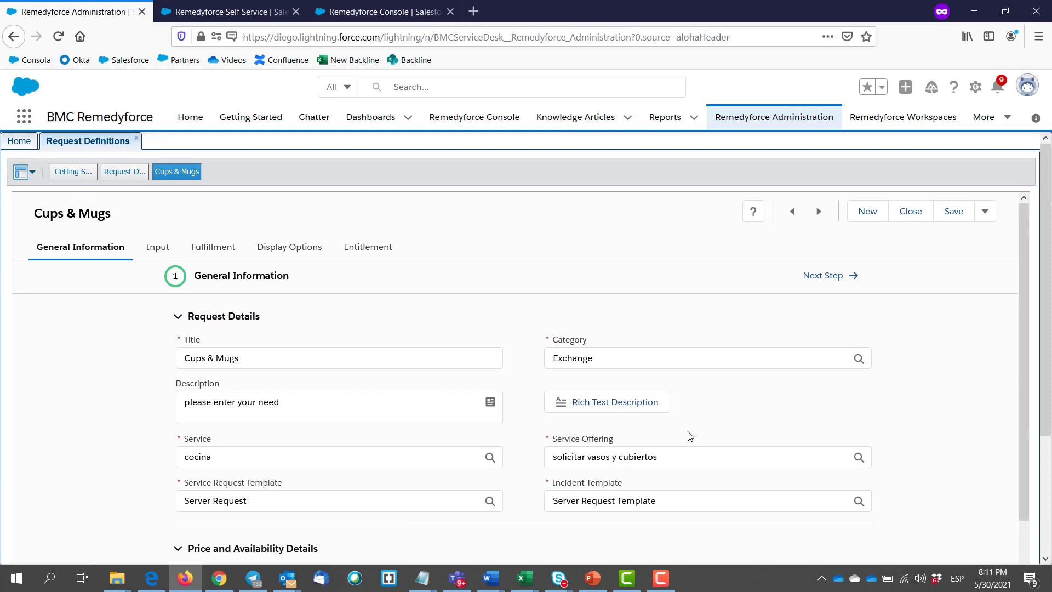
scroll("down", 3)
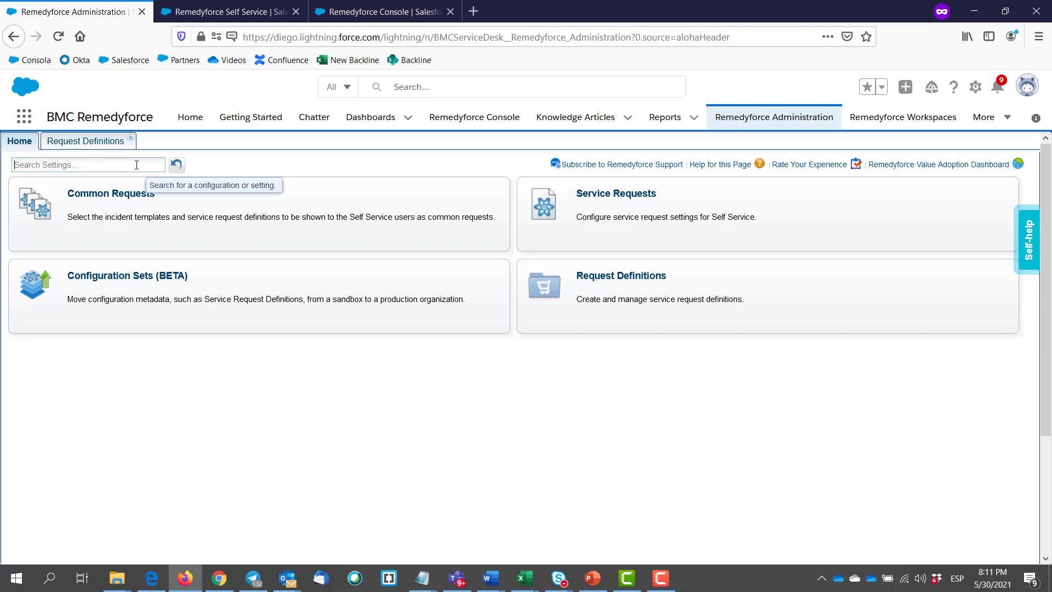
- Find Templates, filter for 'server request', and open Server Request Template
type("templates")
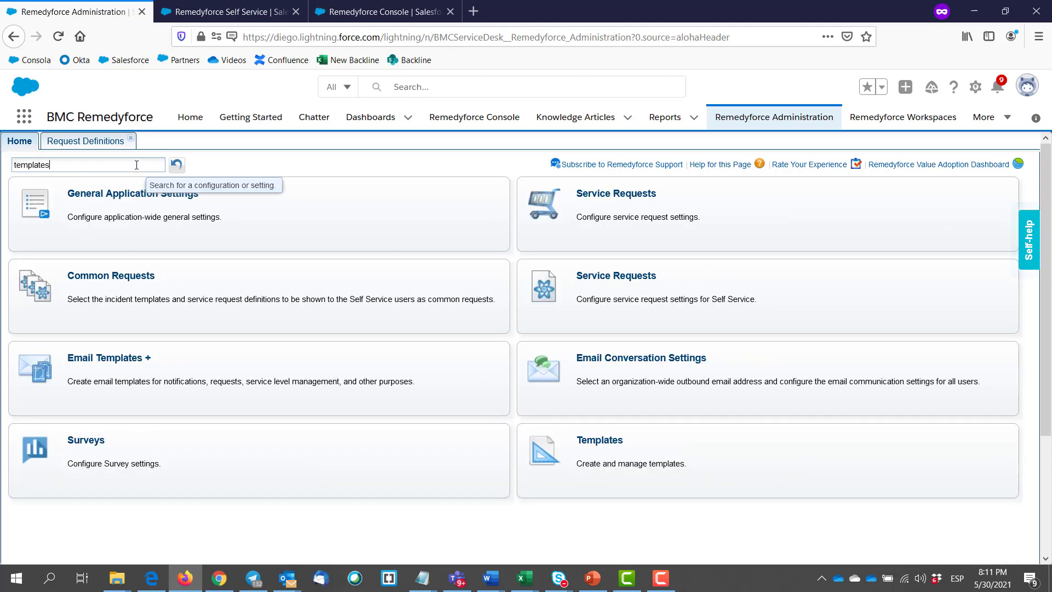
left_click(600, 439)
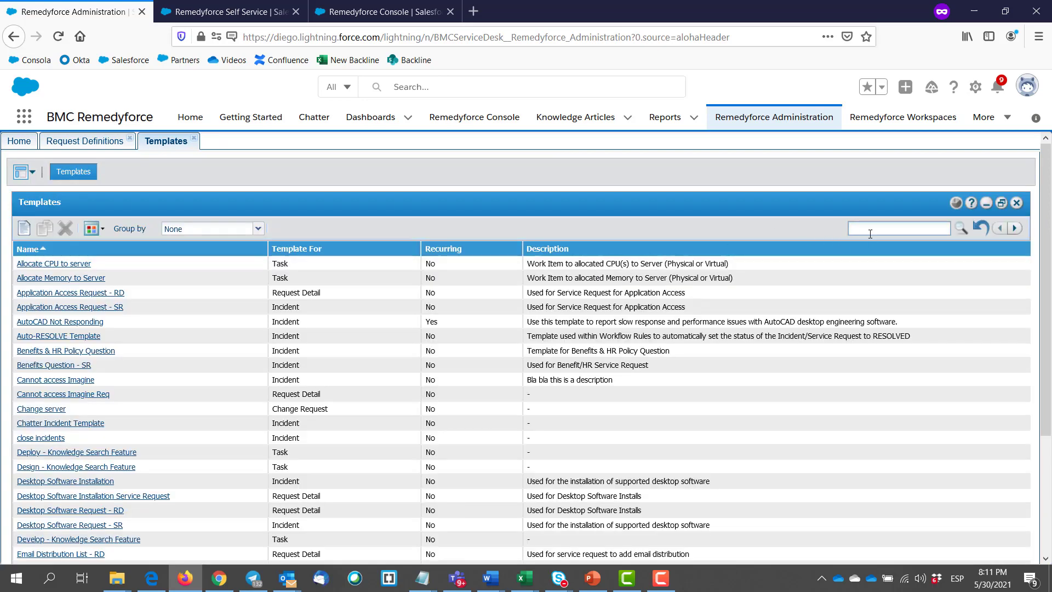
type("server request")
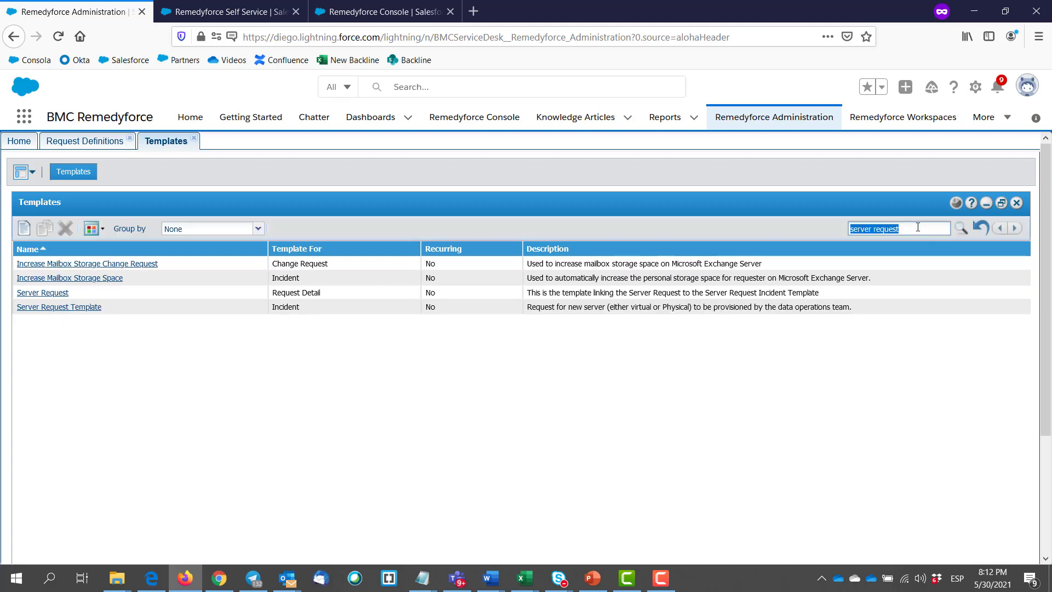
left_click(59, 307)
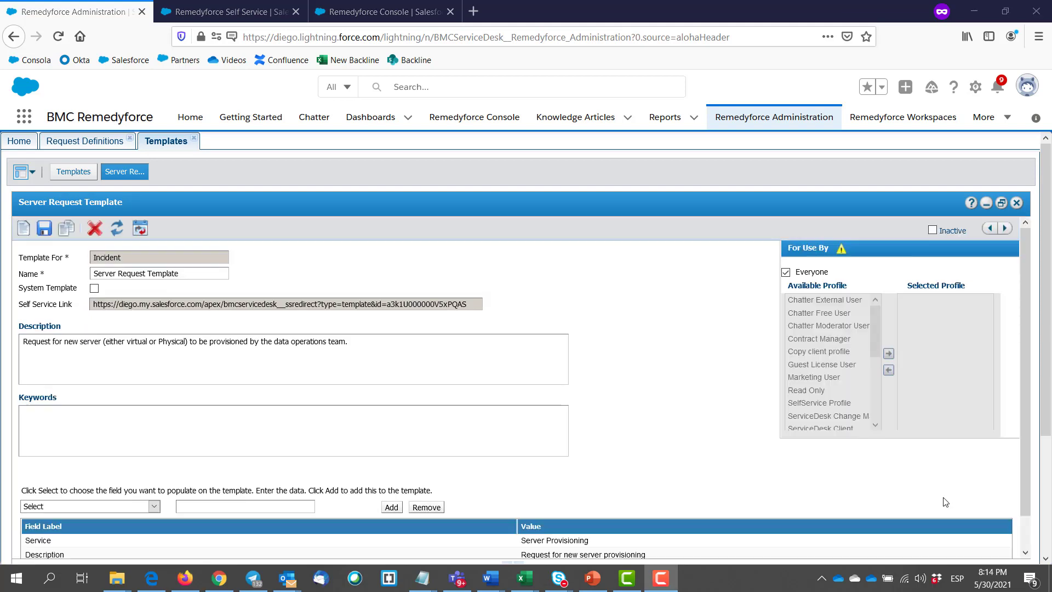
mouse_move(690, 380)
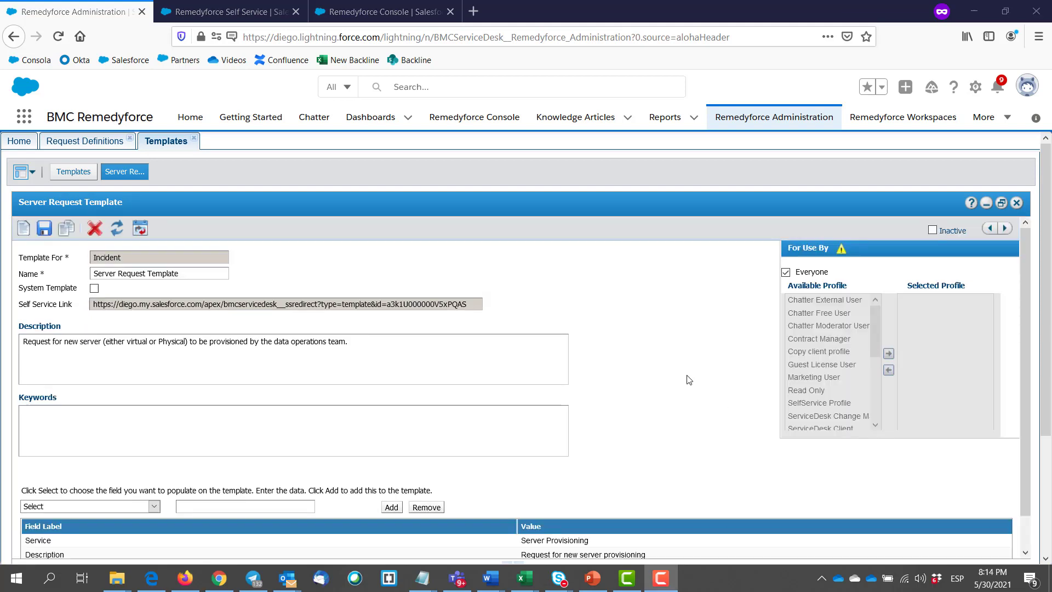
- Link the Test - Knowledge Search Feature task template under Linked Templates
scroll("down", 3)
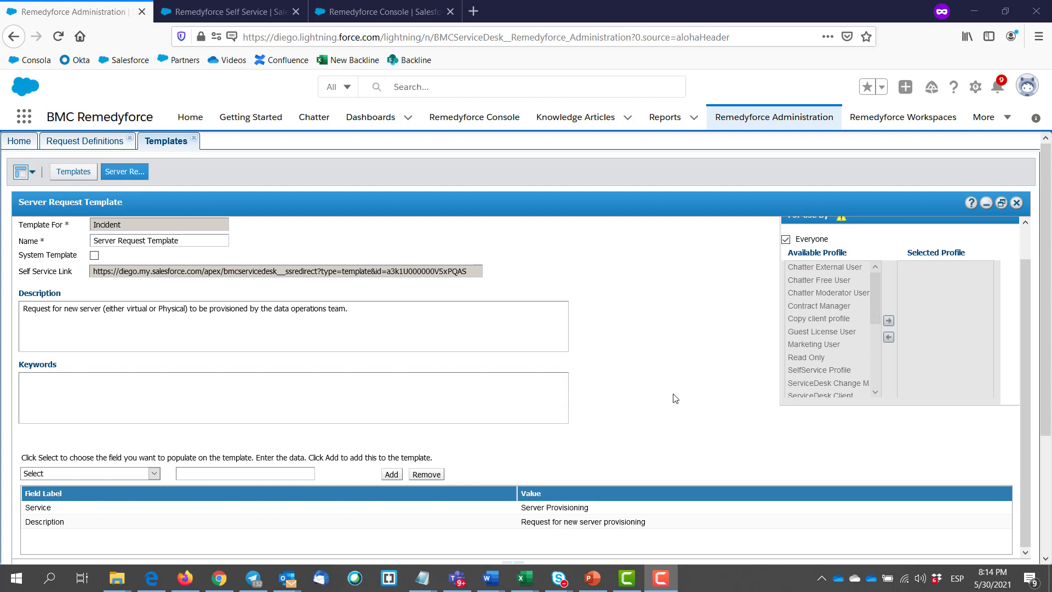
scroll("down", 3)
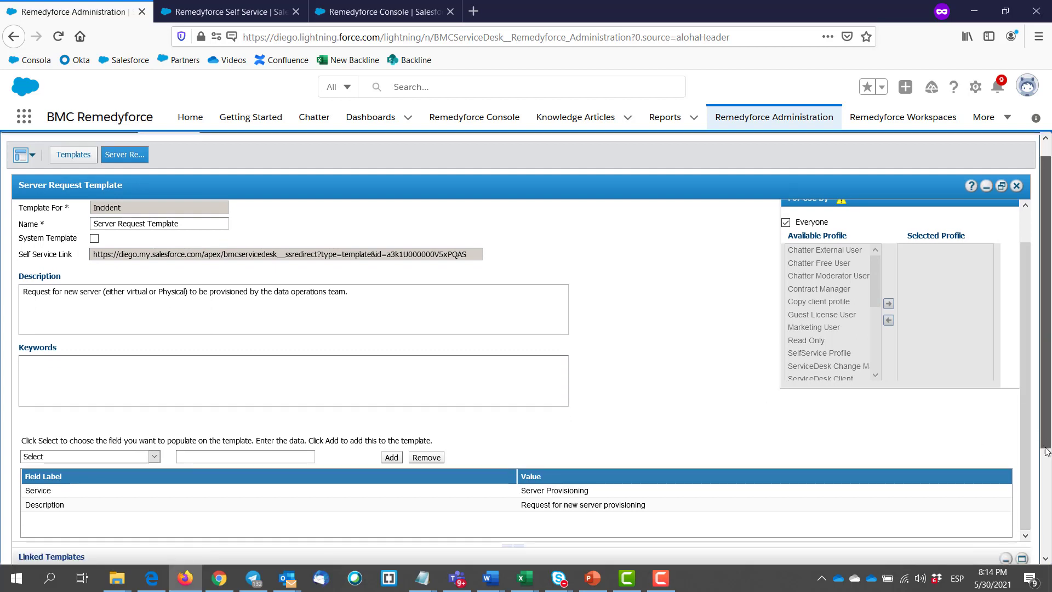
scroll("down", 3)
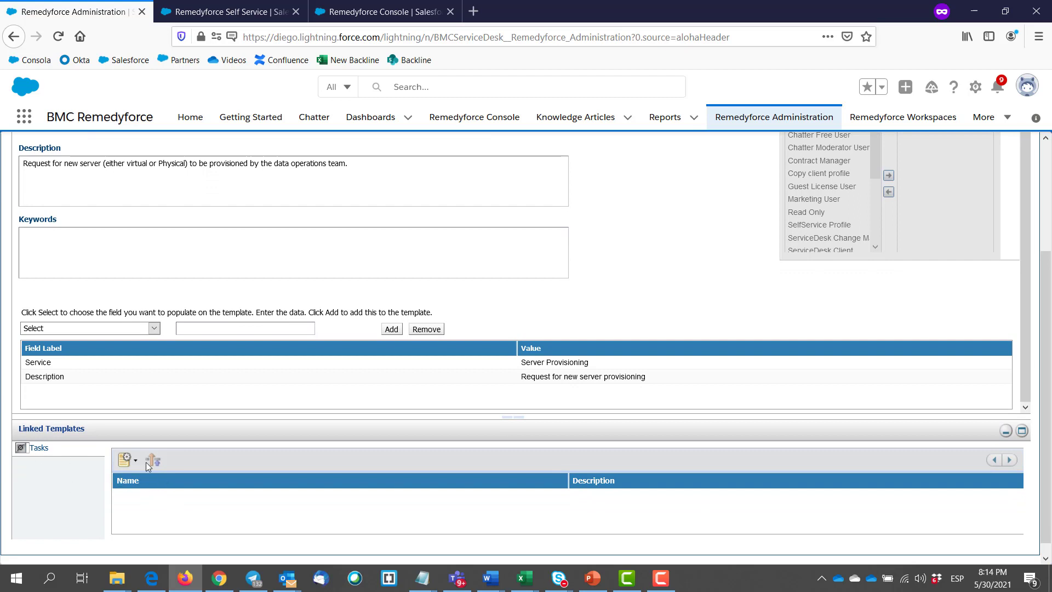
left_click(127, 460)
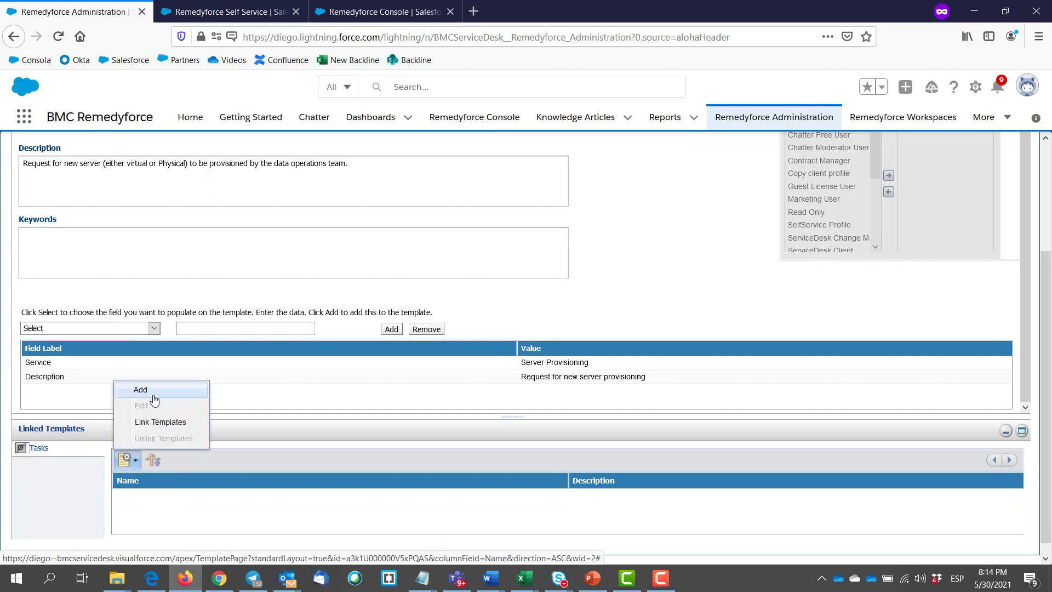
mouse_move(148, 428)
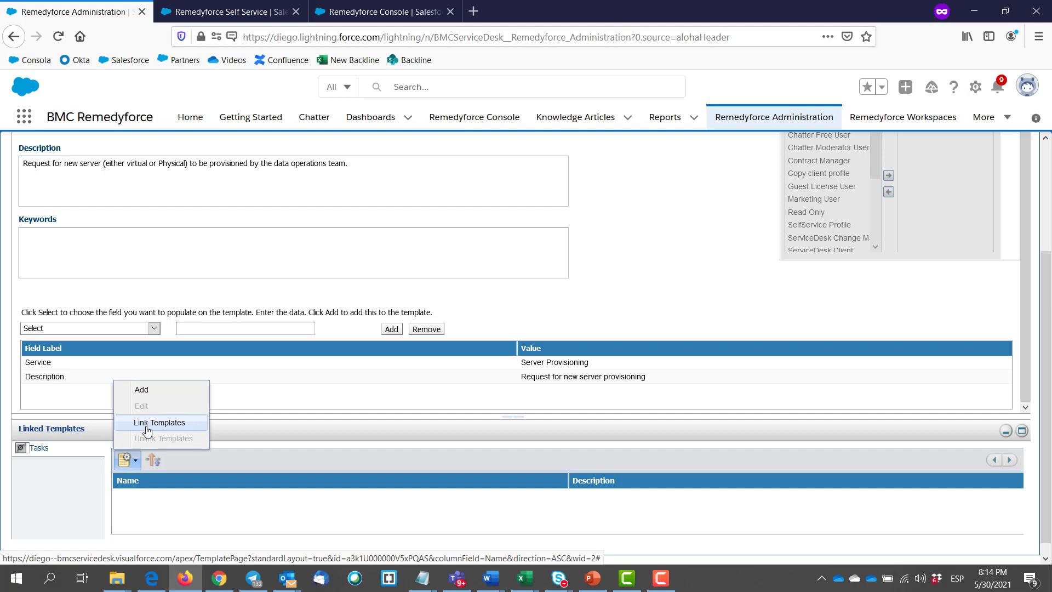
left_click(160, 423)
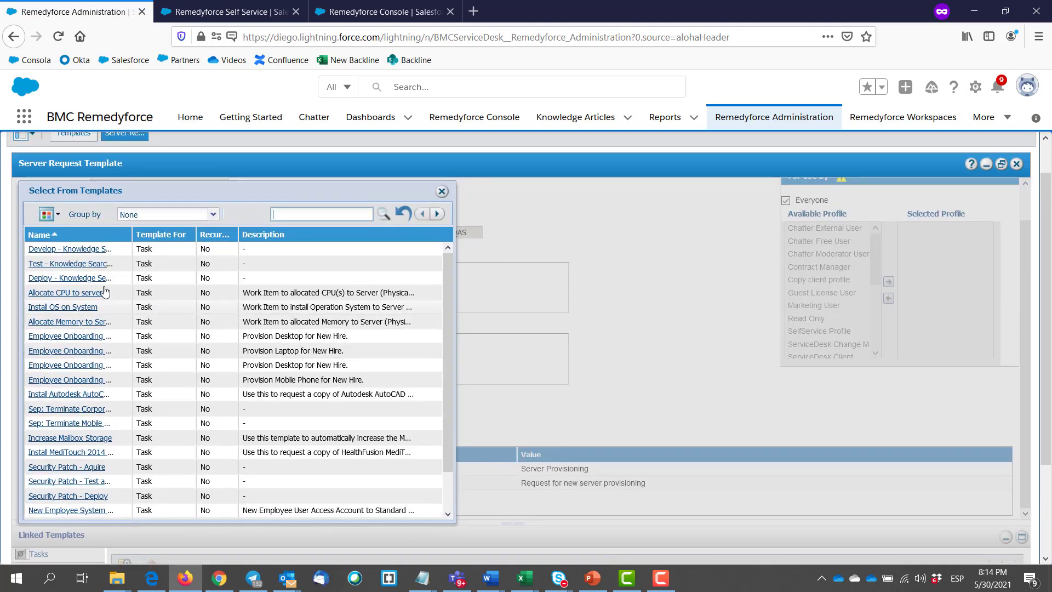
left_click(441, 190)
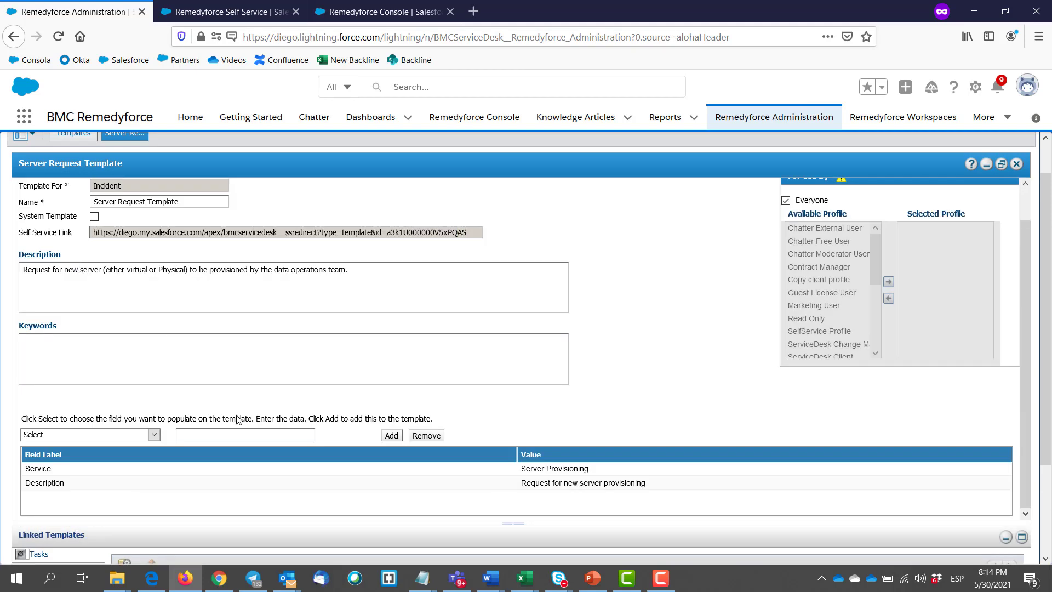
scroll("down", 3)
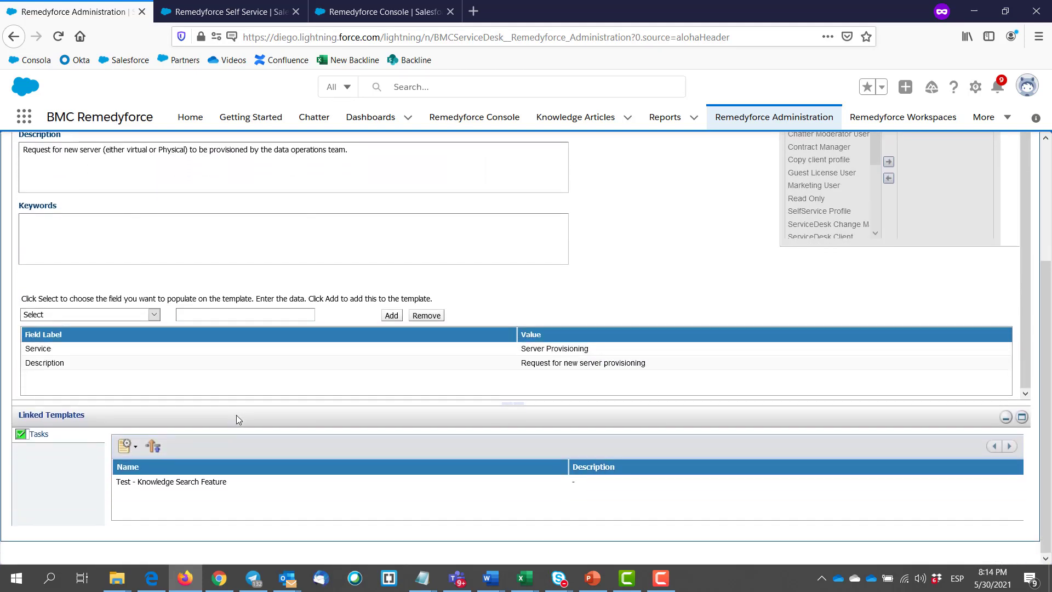
left_click(125, 446)
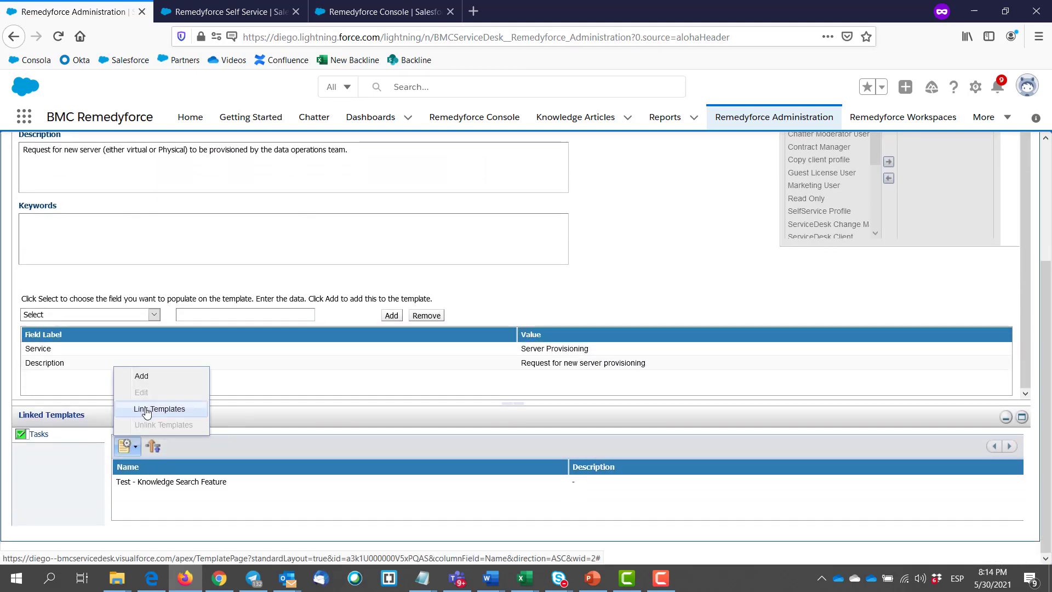
left_click(158, 409)
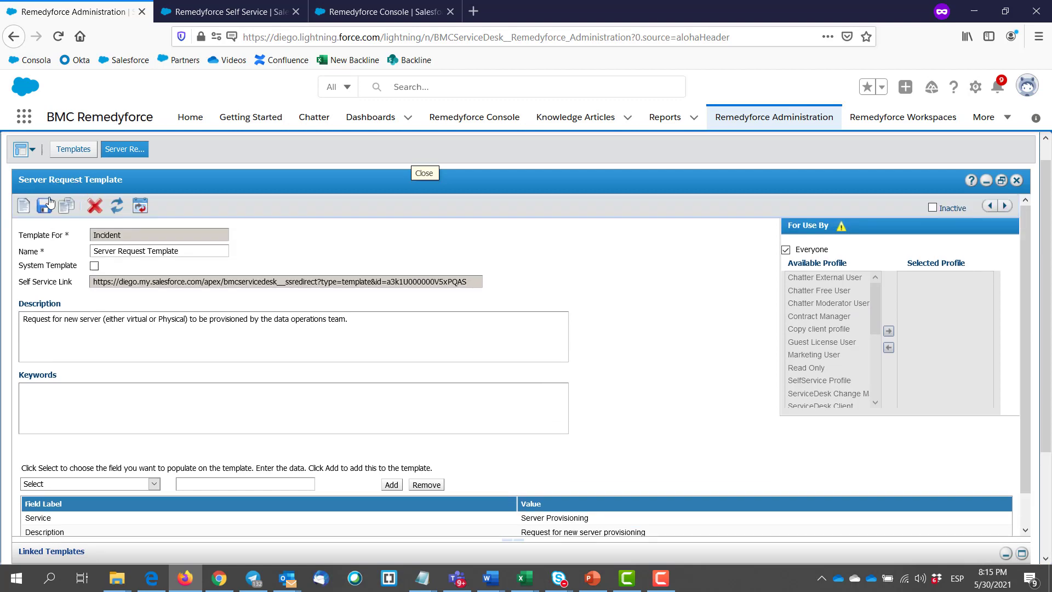
- Save the Server Request Template, dismiss the confirmation, and return to Self Service
left_click(44, 205)
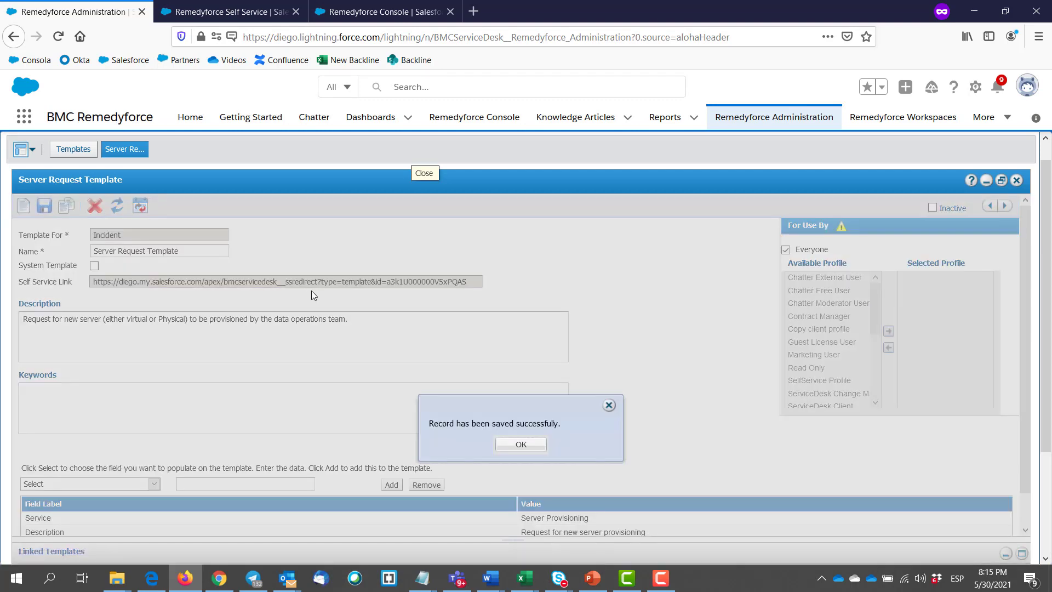
left_click(521, 443)
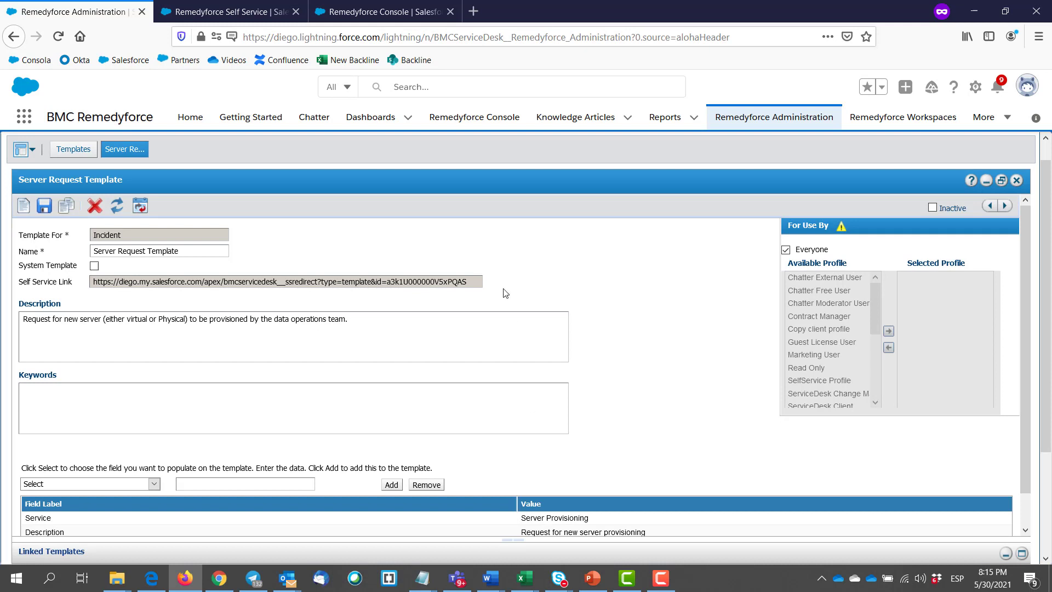
mouse_move(397, 176)
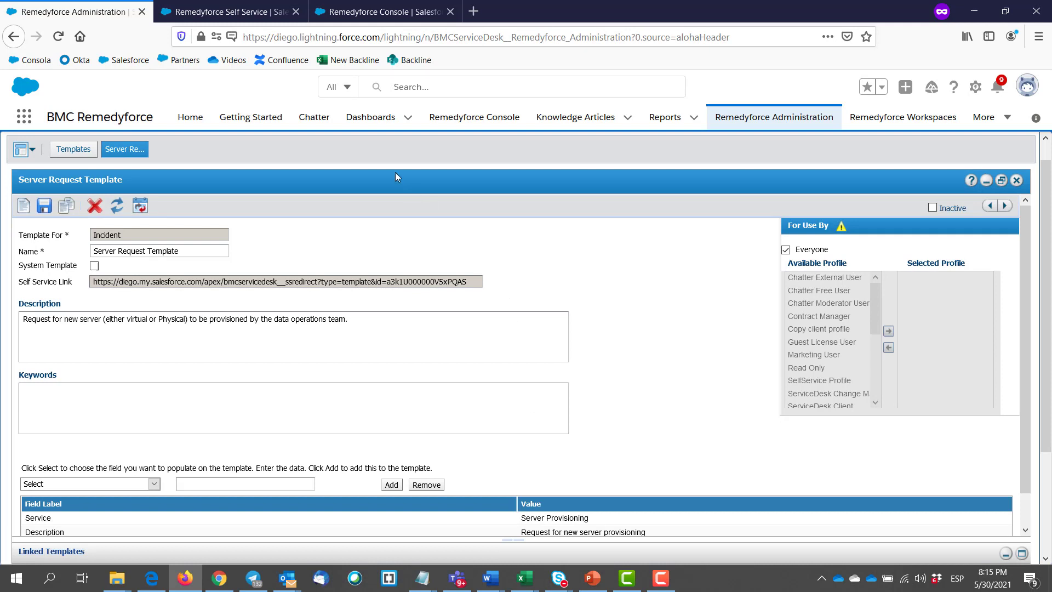
left_click(225, 11)
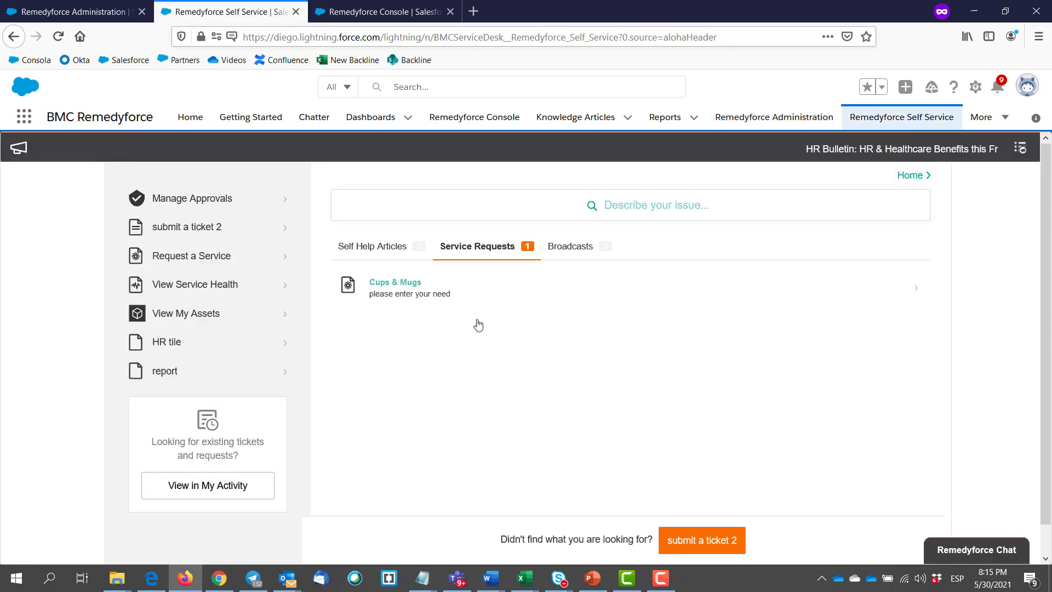
- Submit a Cups & Mugs request for user 'alonso', yielding request 00000588
left_click(396, 283)
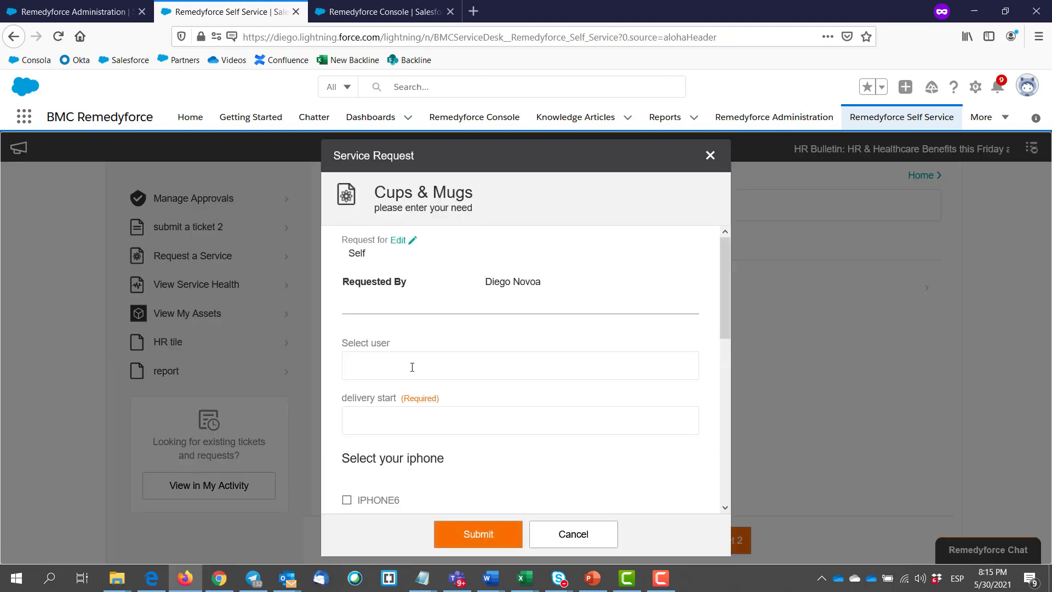
type("alonso Palazuelos")
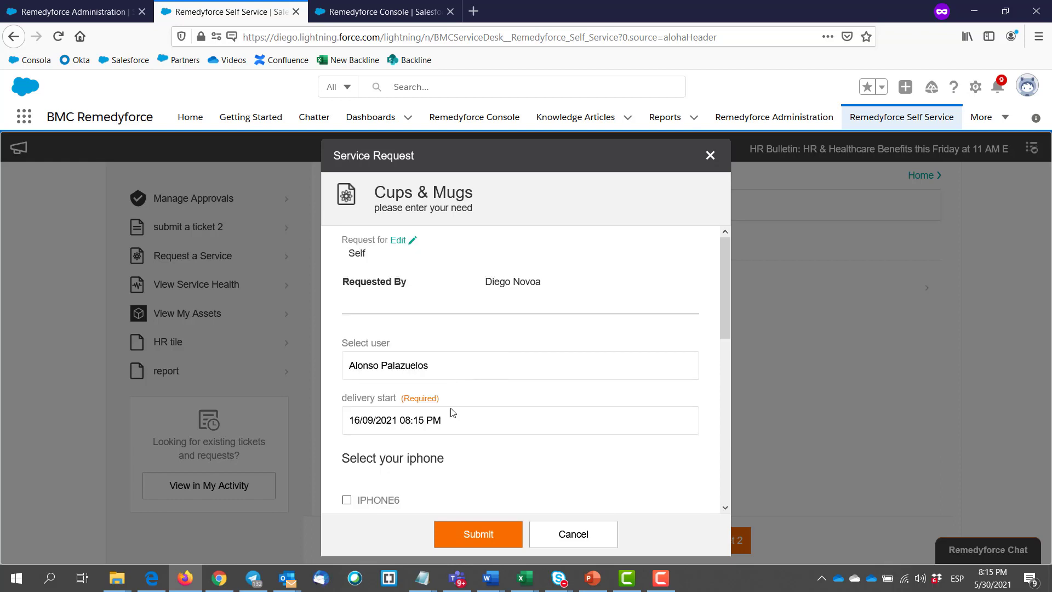
scroll("down", 3)
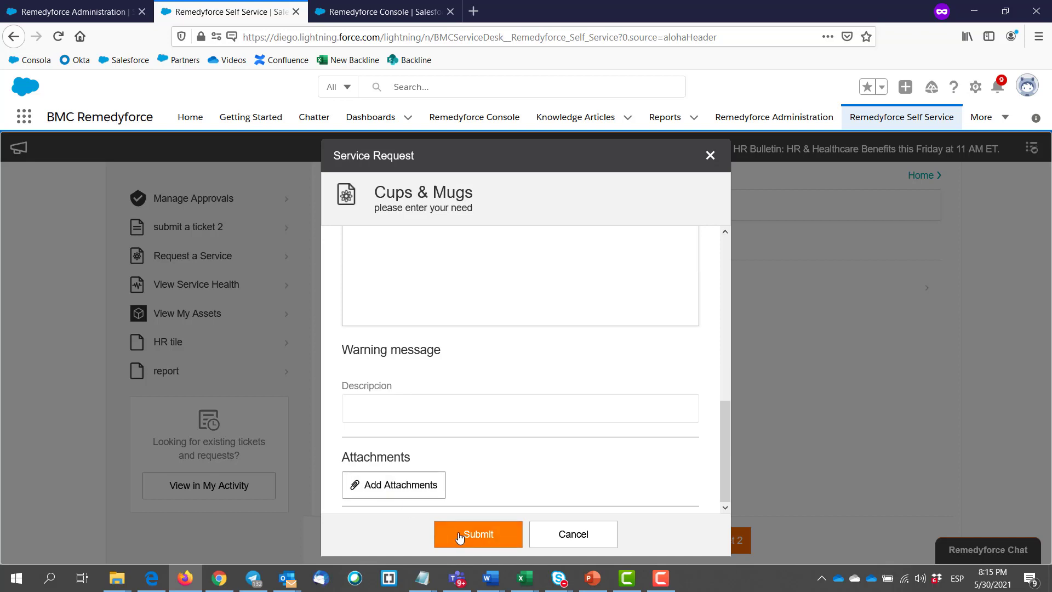
left_click(478, 534)
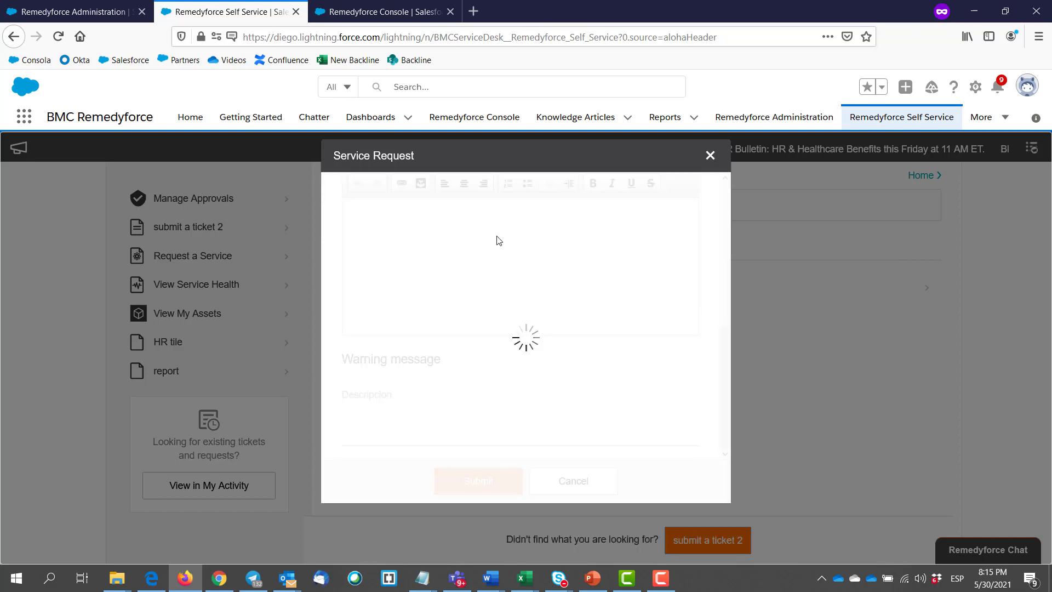
left_click(478, 482)
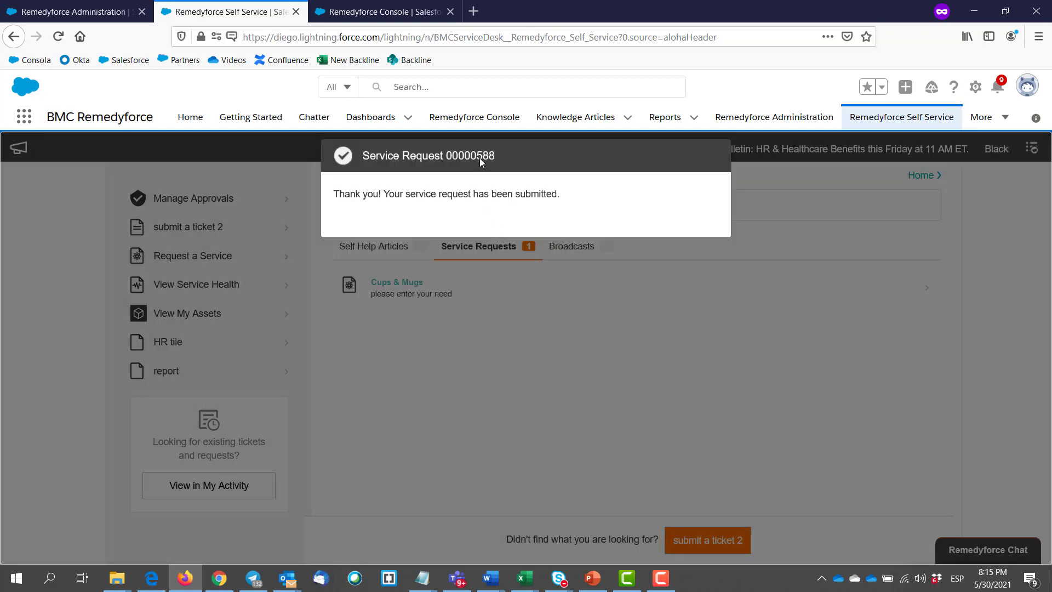
double_click(471, 155)
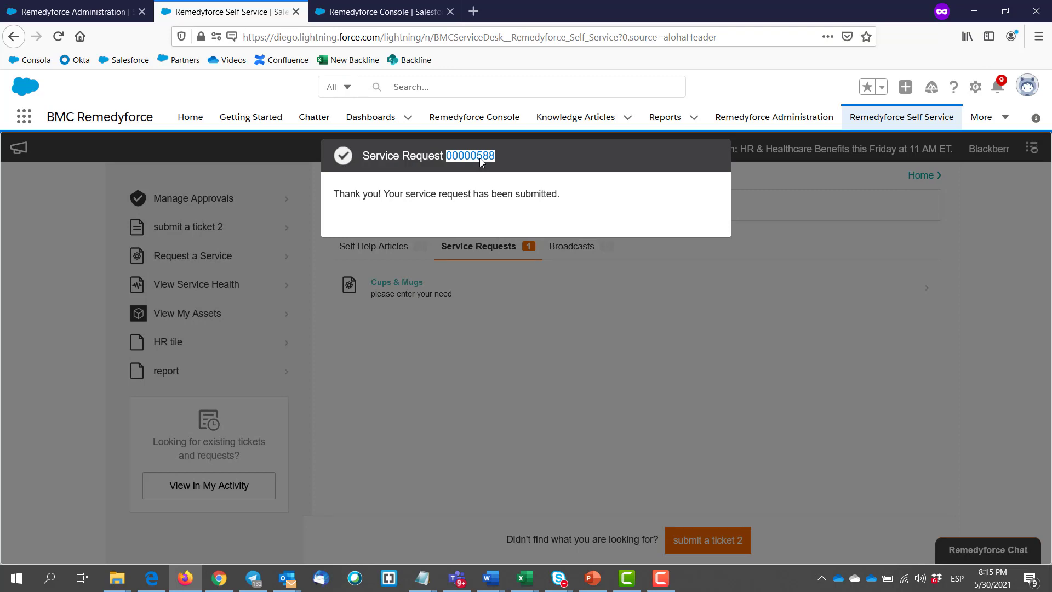
left_click(387, 12)
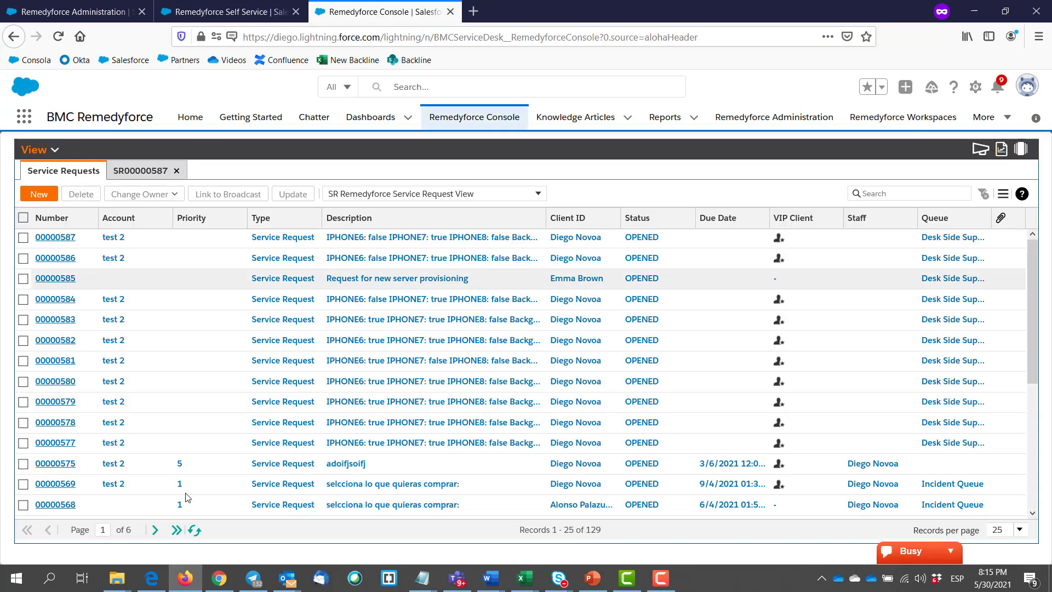
- Refresh the list and open SR00000588 details to see linked task 00000305
left_click(194, 530)
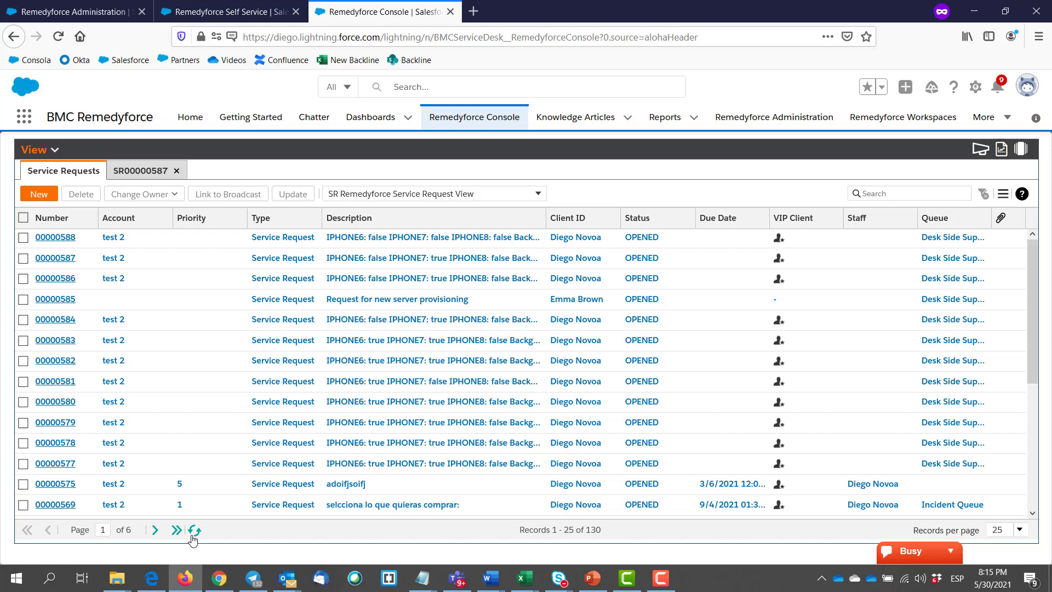
left_click(55, 237)
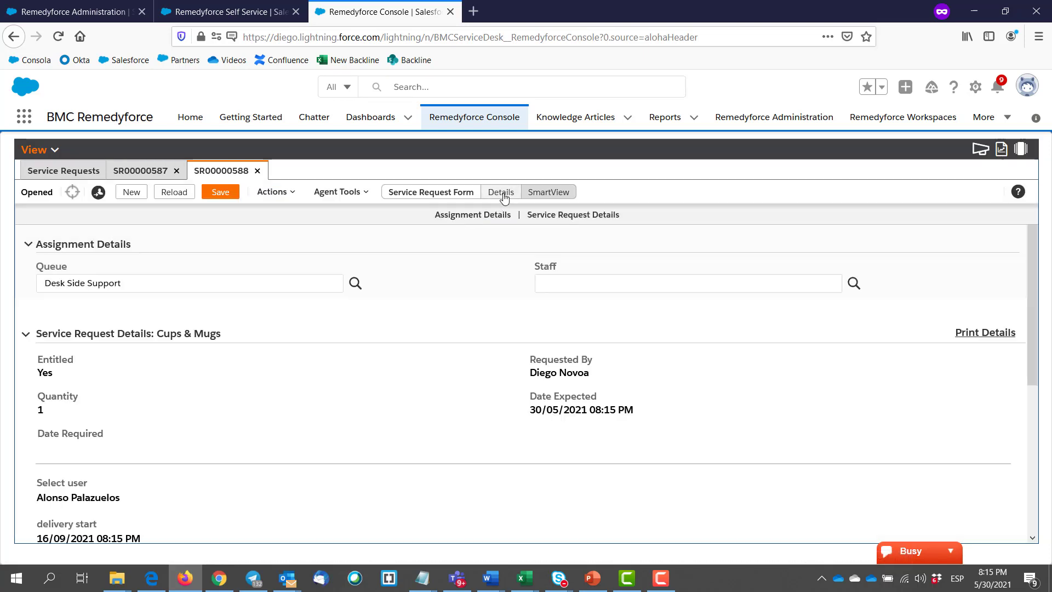
left_click(500, 192)
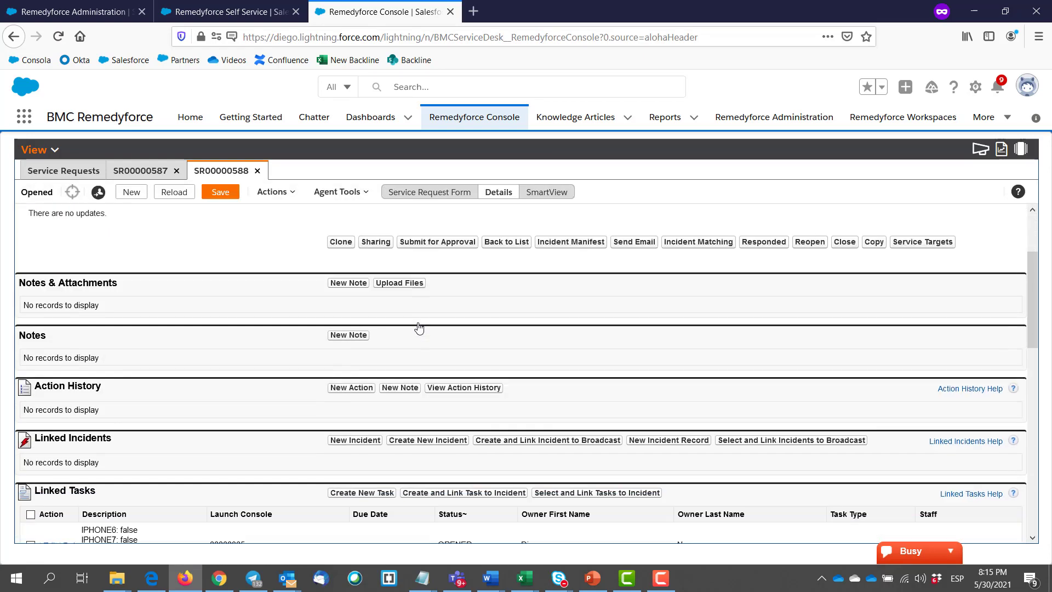
scroll("down", 3)
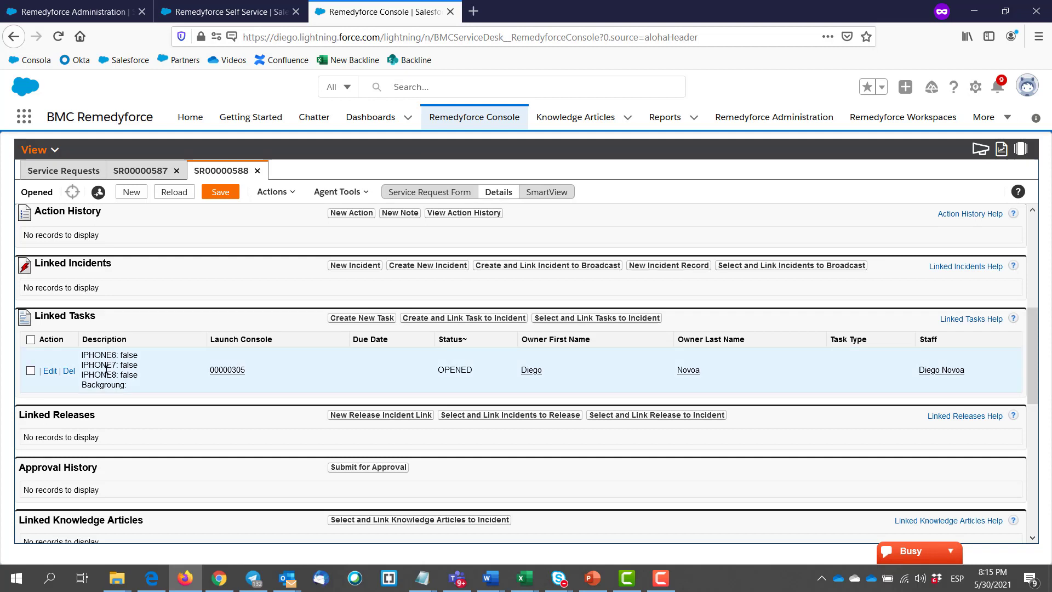
mouse_move(156, 360)
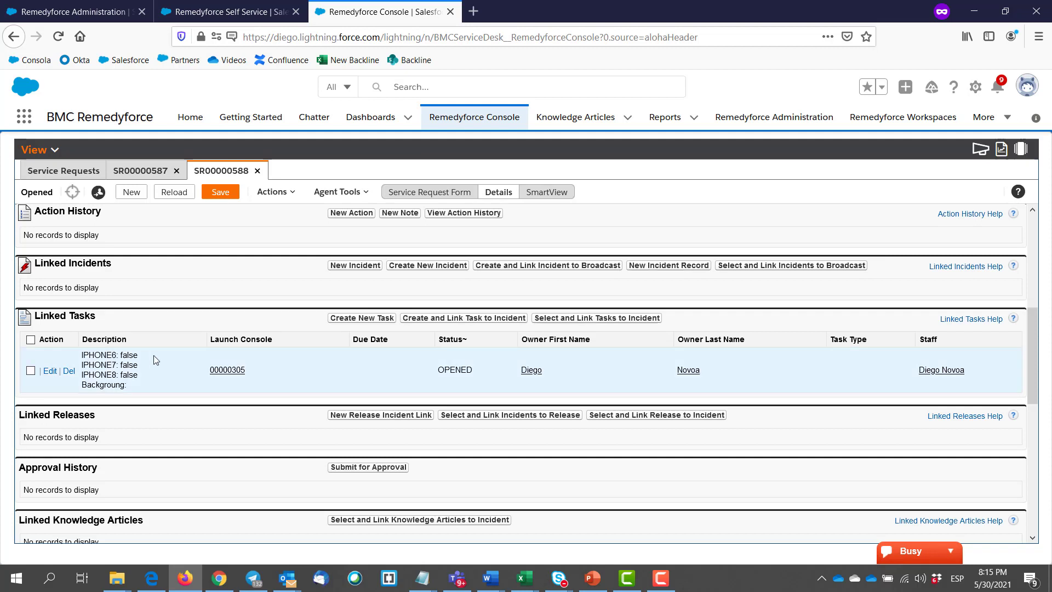
mouse_move(57, 371)
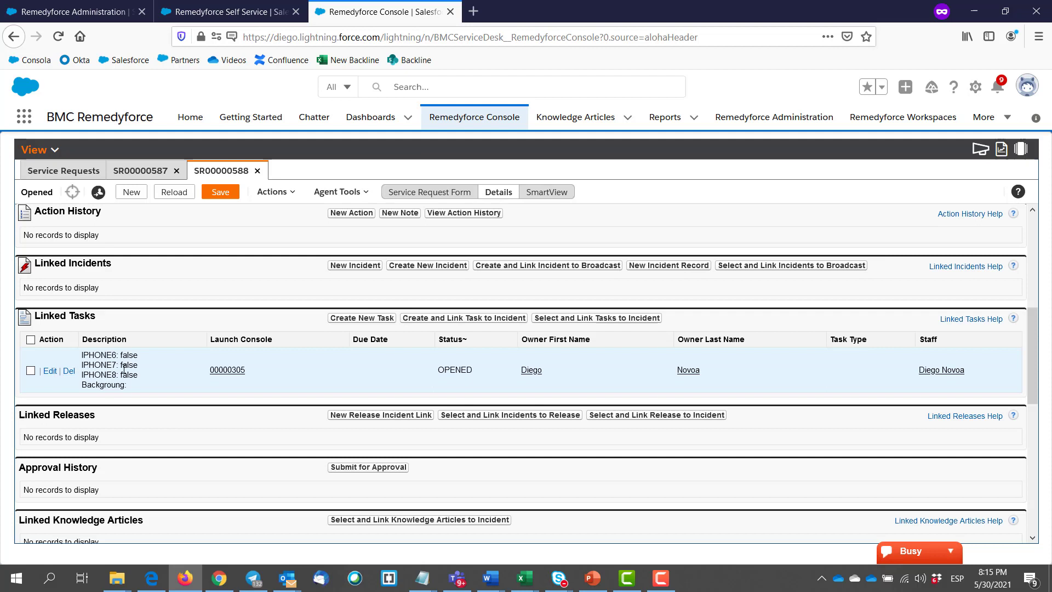
- Open linked task TS00000305 and set its status to CLOSED, unsaved
left_click(227, 370)
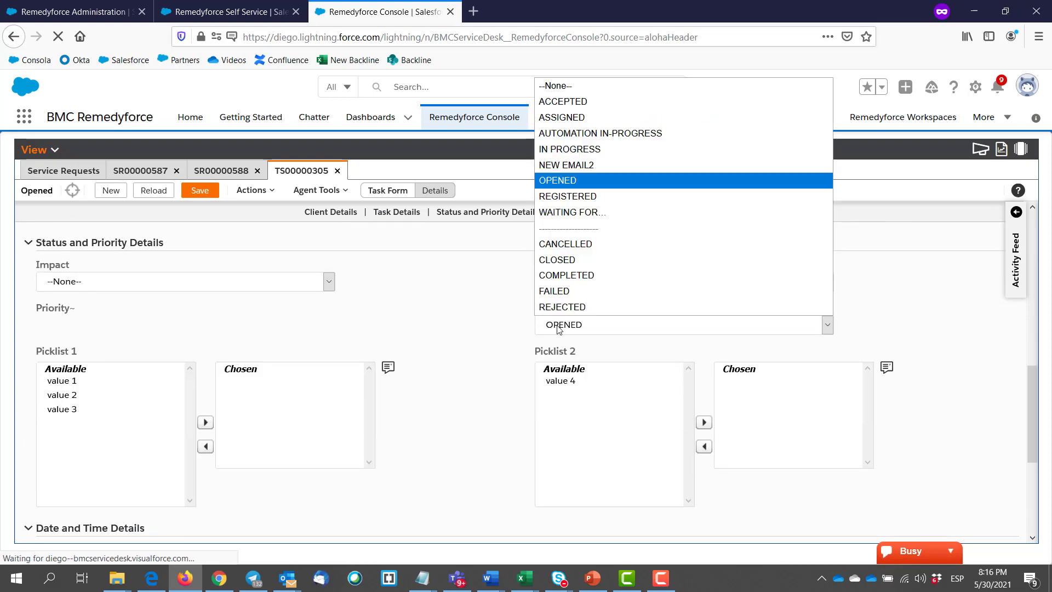
left_click(557, 260)
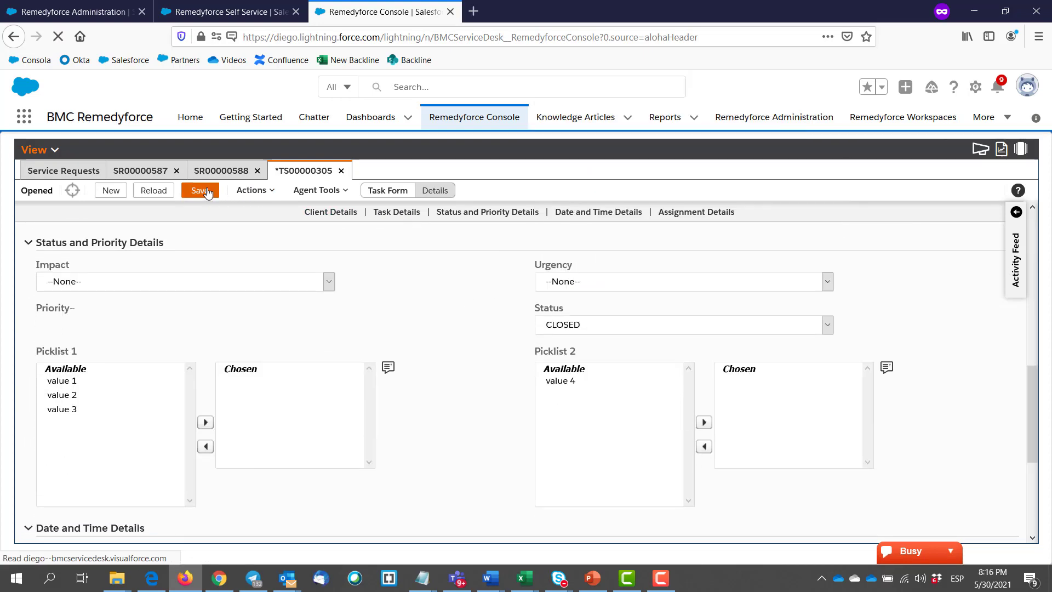